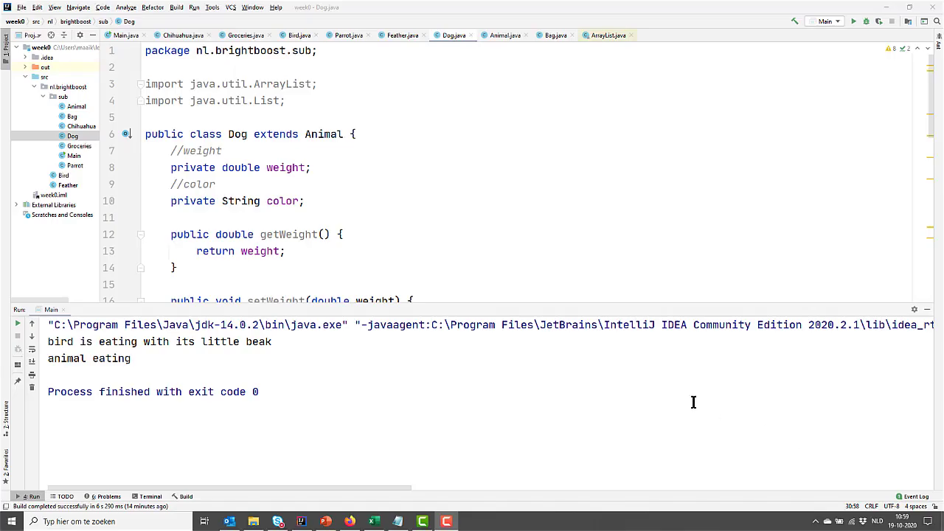
mouse_move(269, 139)
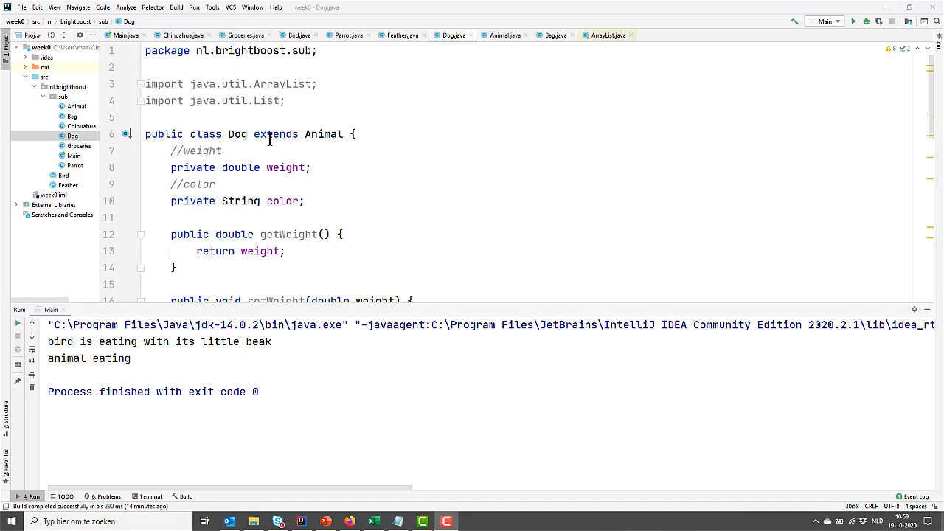
mouse_move(323, 134)
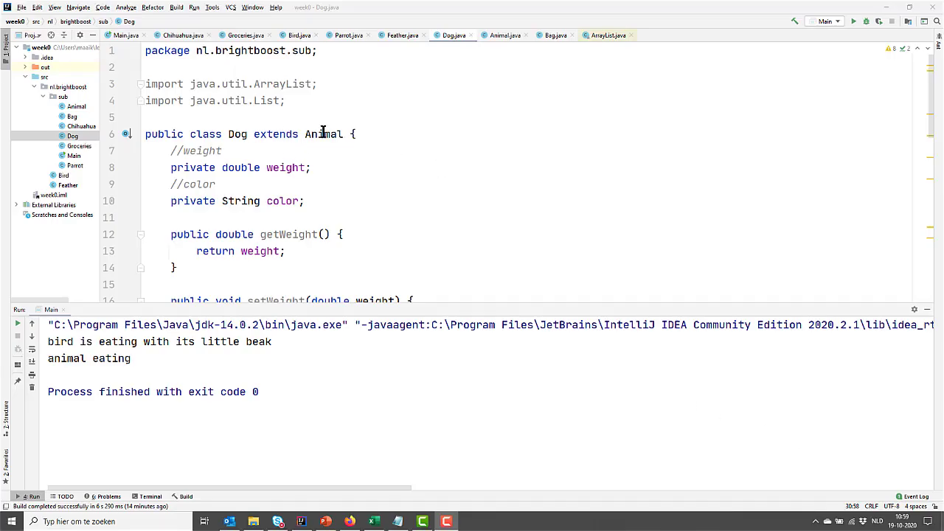
Expand the compiled output folder in the Project tree and open Dog.class.
scroll(down, 3)
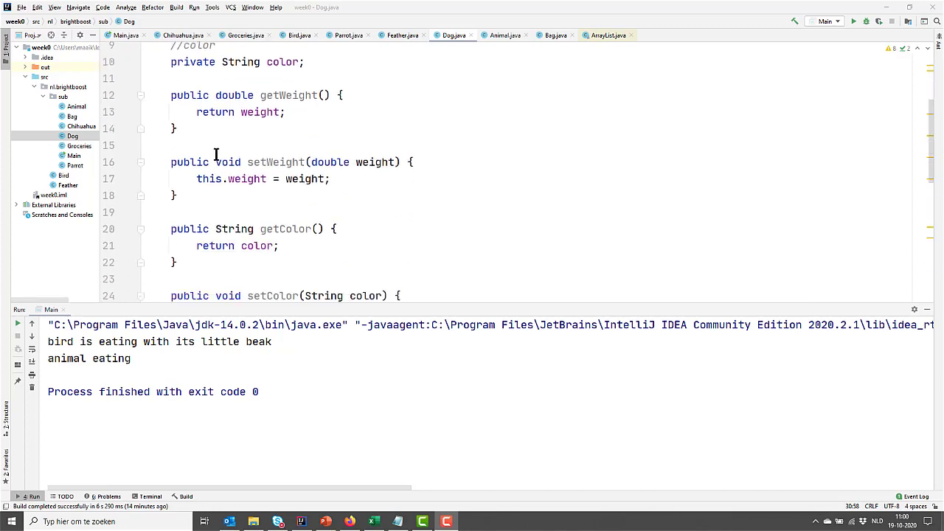
scroll(down, 3)
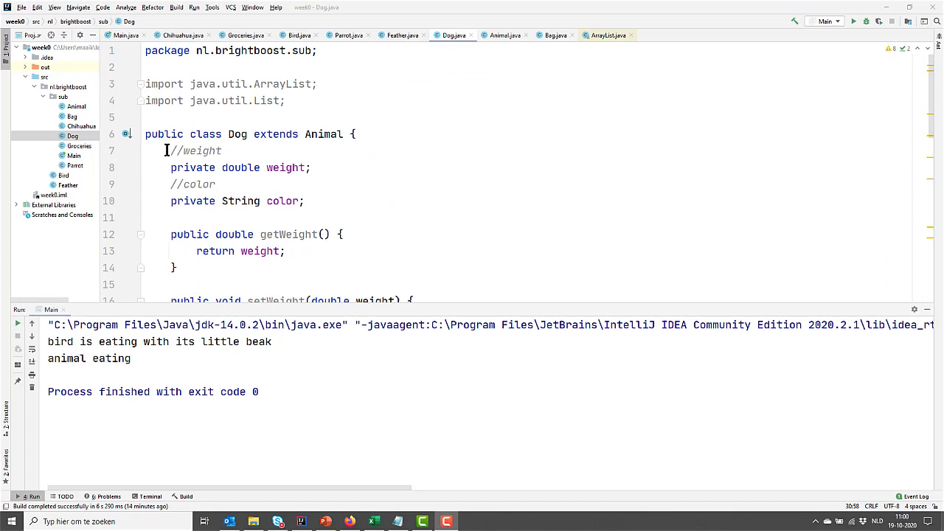
mouse_move(235, 200)
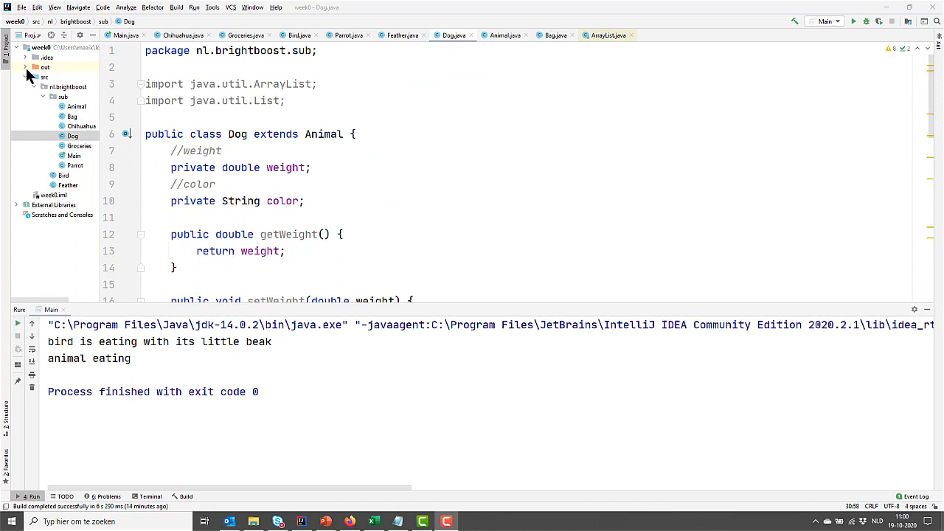
click(25, 67)
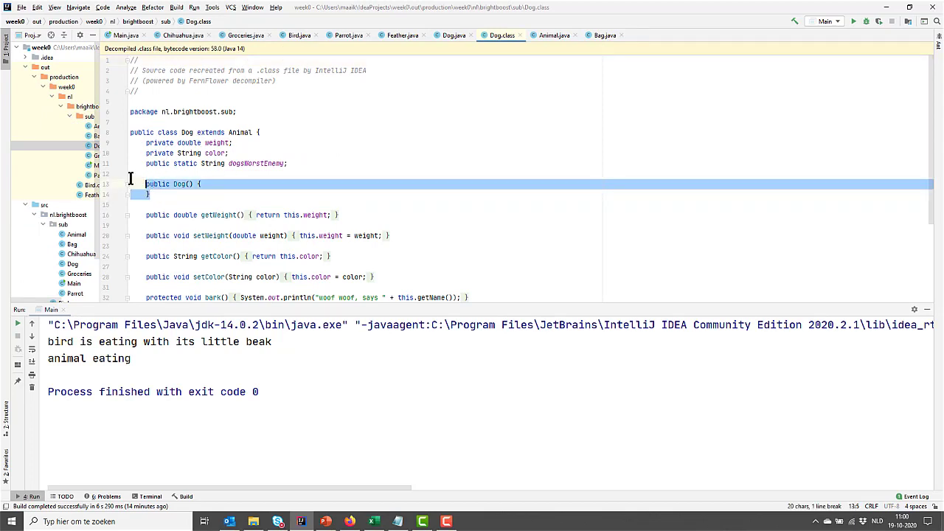
click(146, 194)
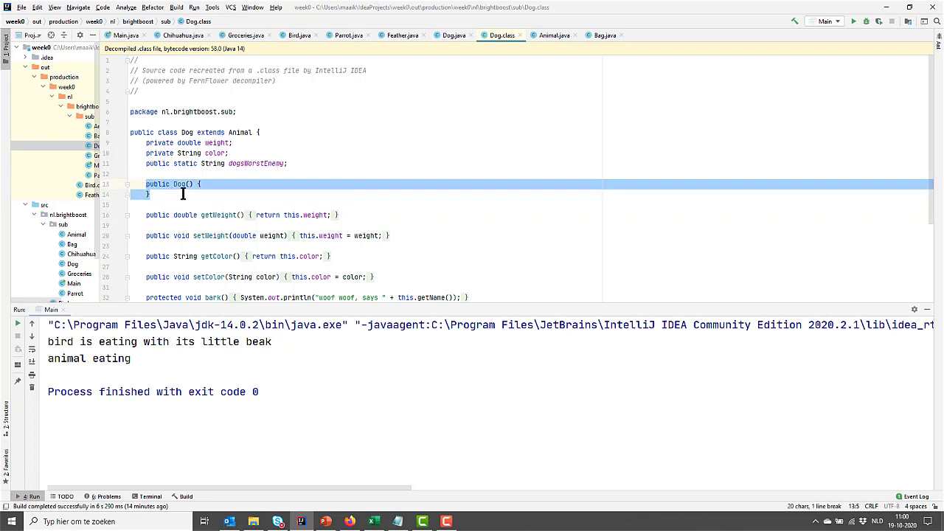
mouse_move(179, 190)
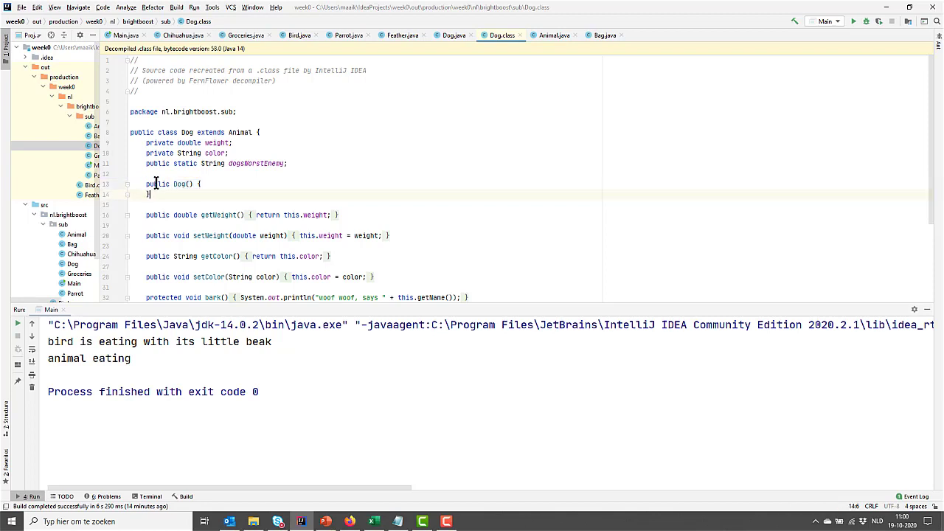
mouse_move(162, 184)
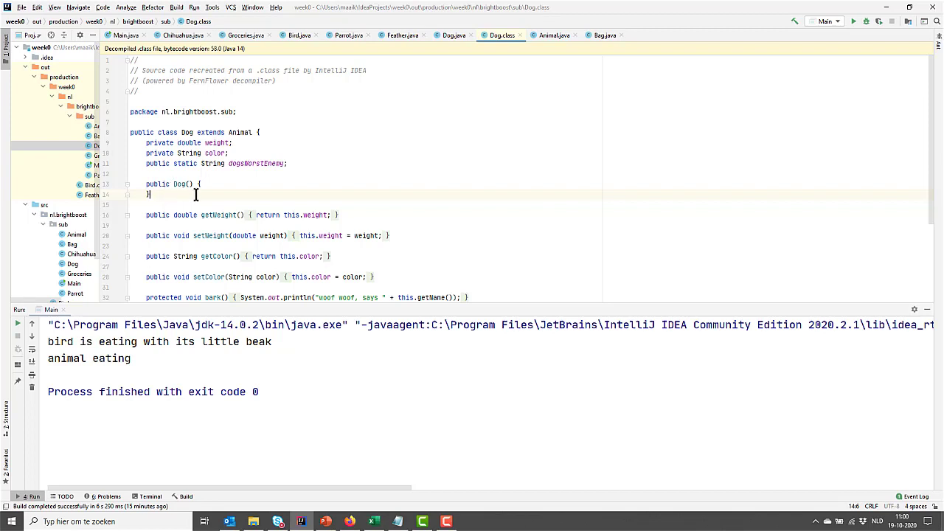
mouse_move(117, 179)
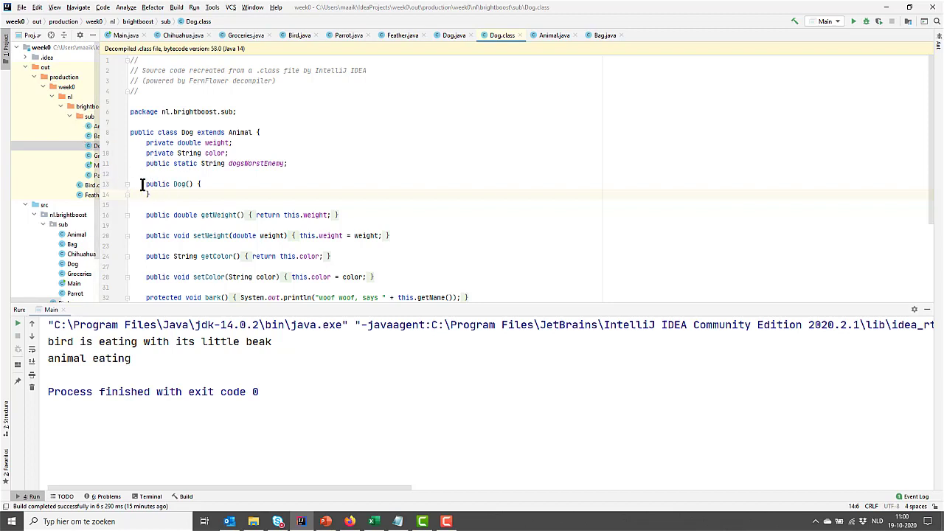
mouse_move(380, 73)
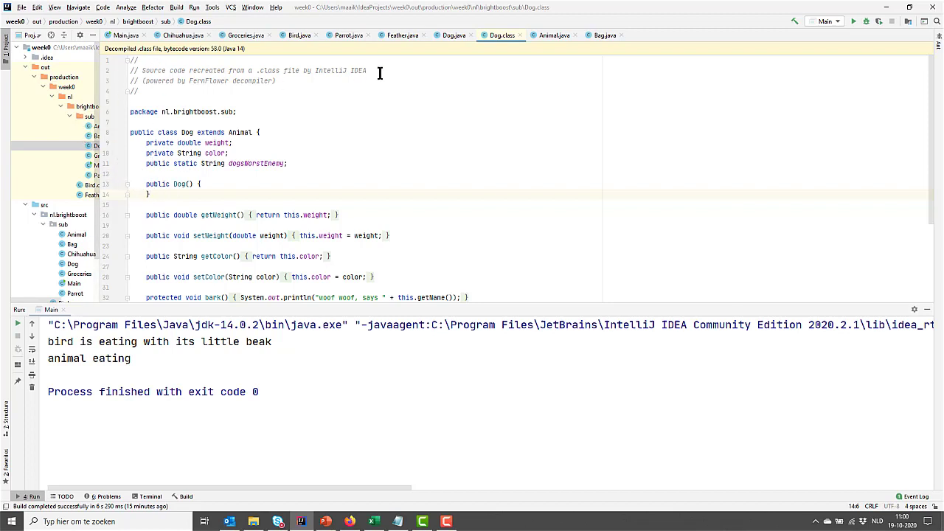
Write an empty public Dog() constructor below the color field in Dog.java.
click(453, 35)
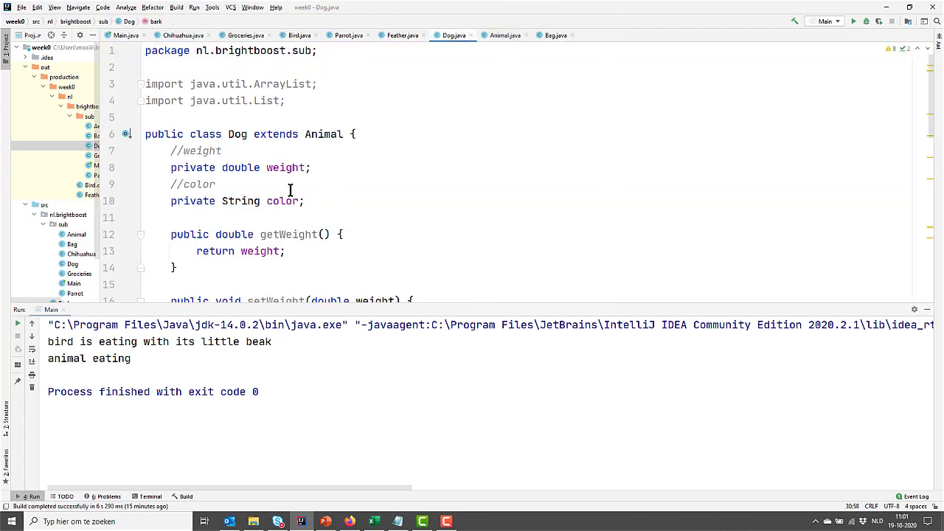
mouse_move(255, 134)
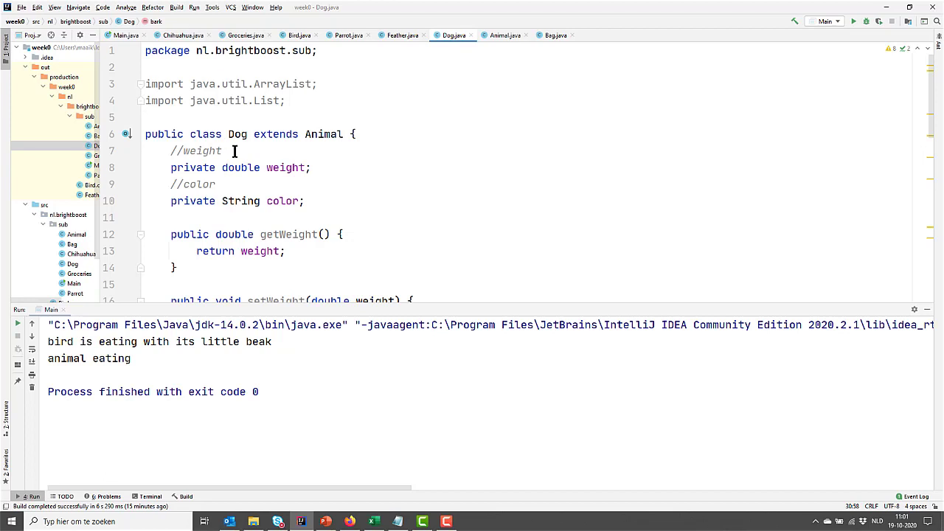
mouse_move(343, 133)
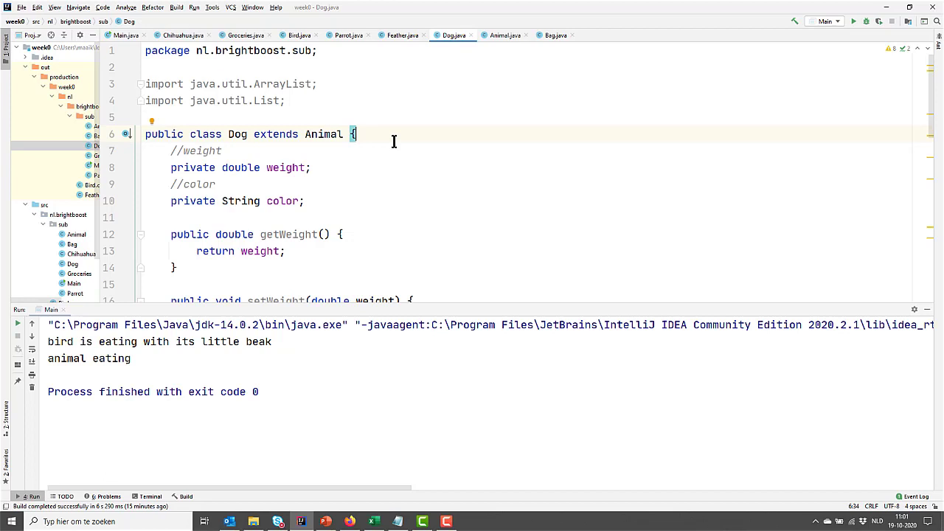
mouse_move(271, 214)
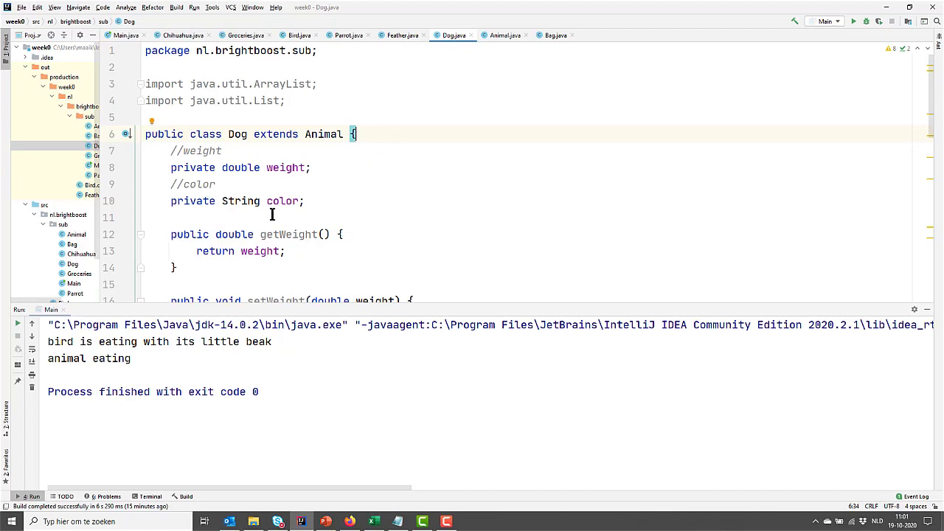
text(public)
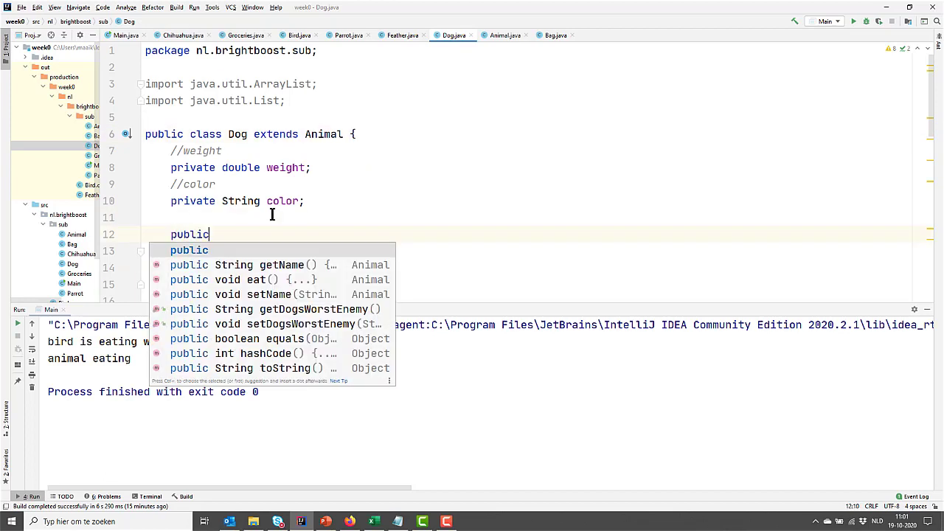
text(Dog(){)
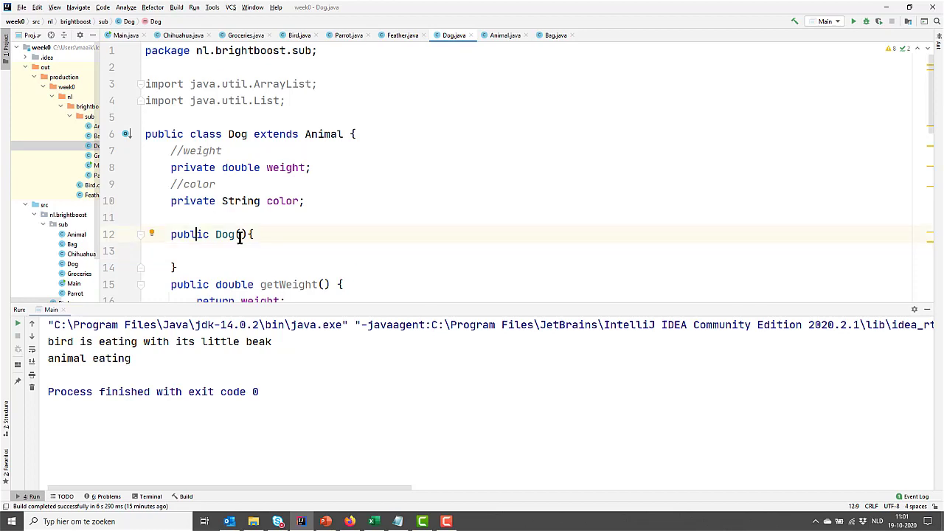
double_click(188, 235)
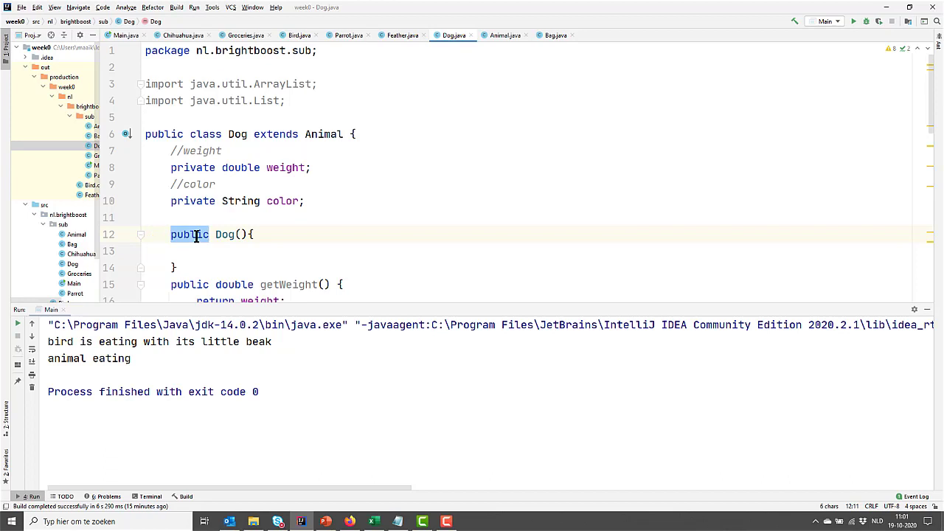
double_click(225, 235)
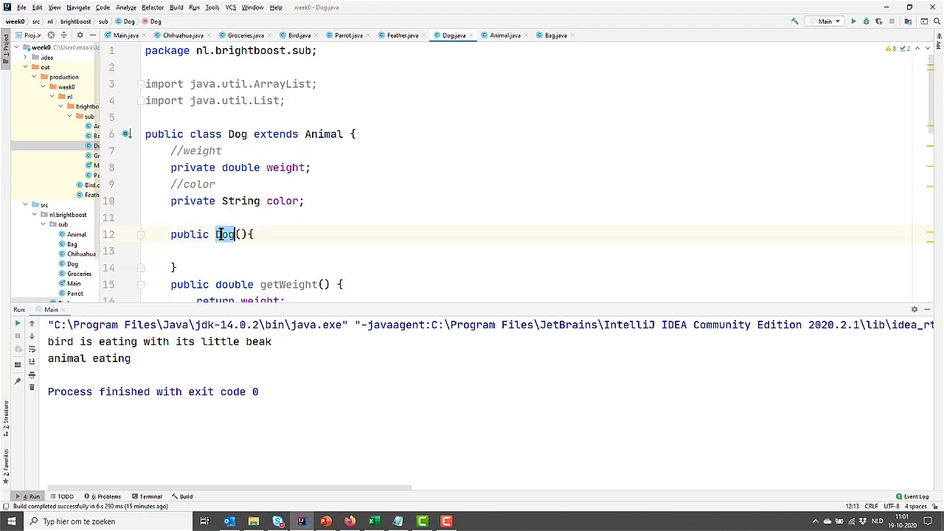
click(232, 134)
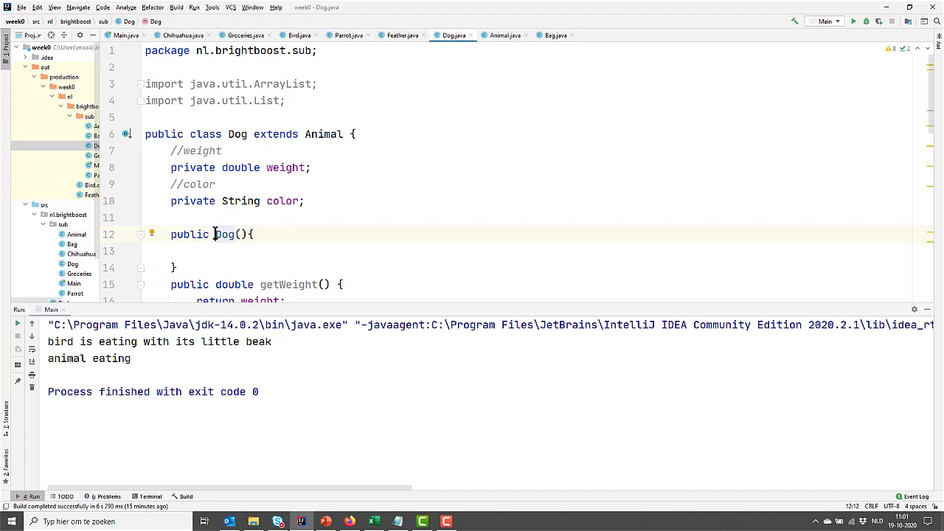
double_click(226, 234)
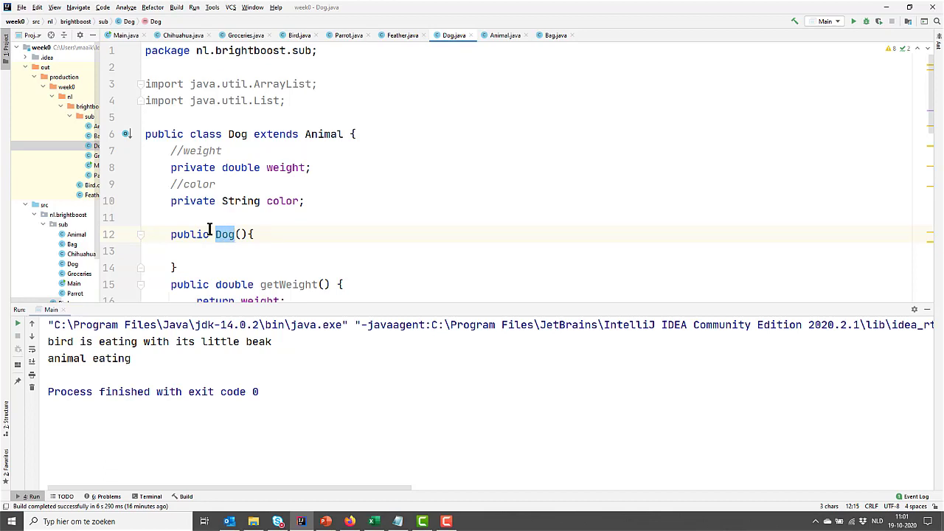
click(146, 217)
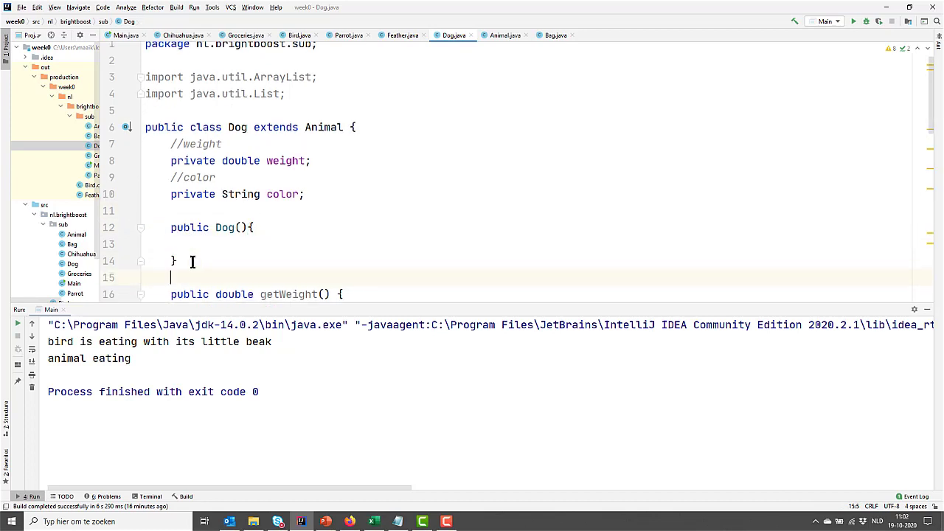
Briefly type public void Dog(){, then return to the empty Dog() constructor body.
text(p)
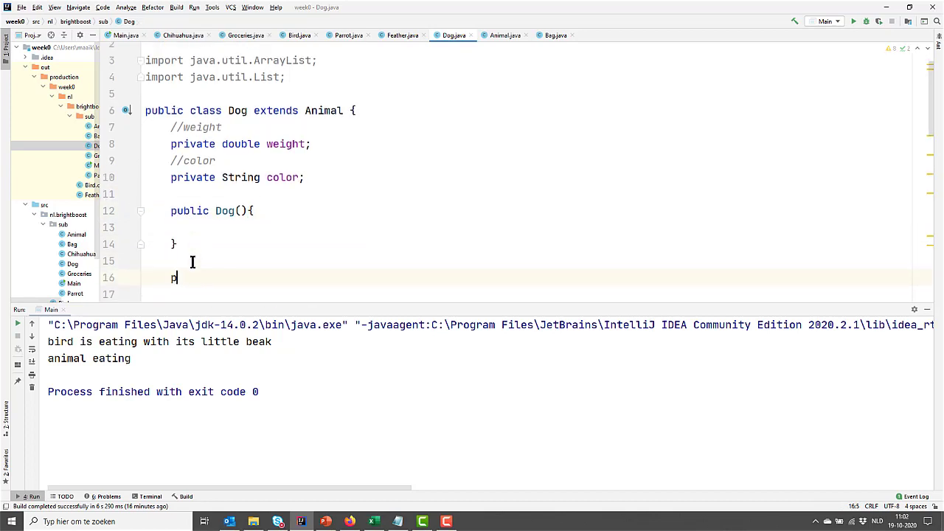
text(ublic void Dog(){)
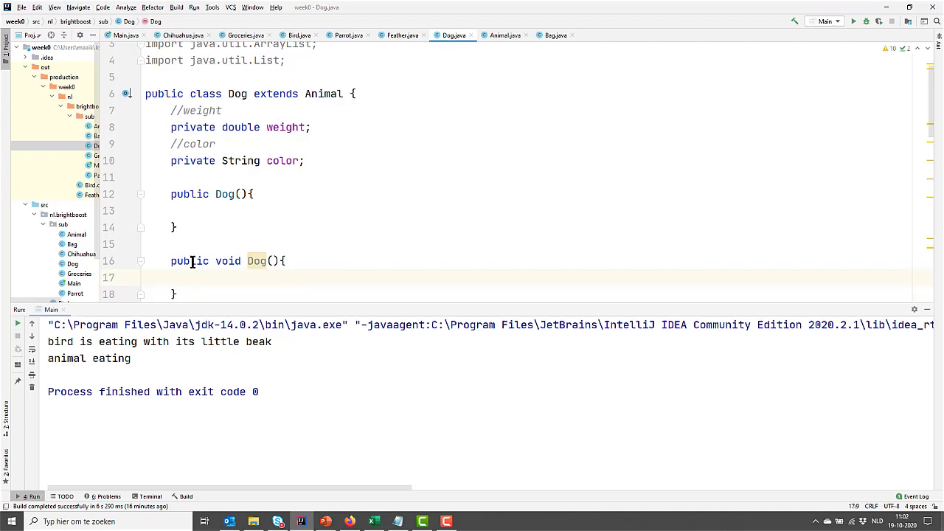
mouse_move(221, 260)
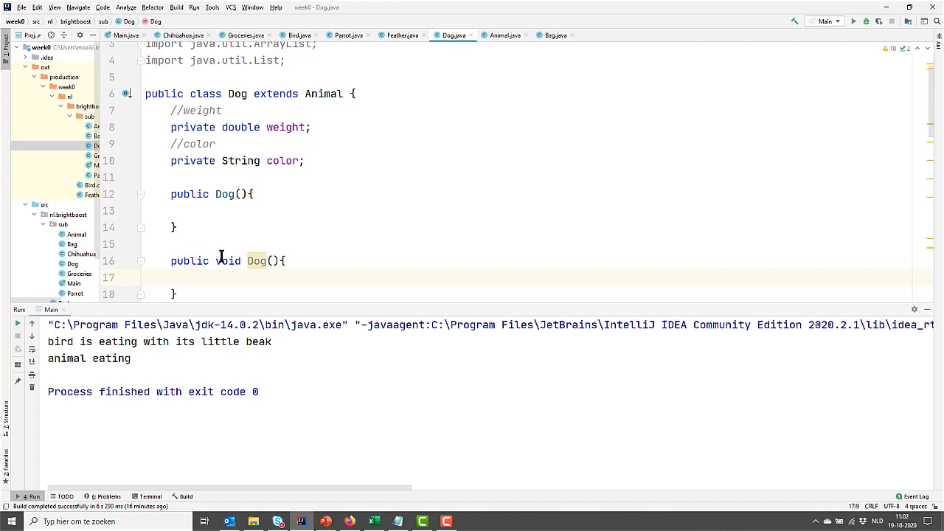
mouse_move(196, 267)
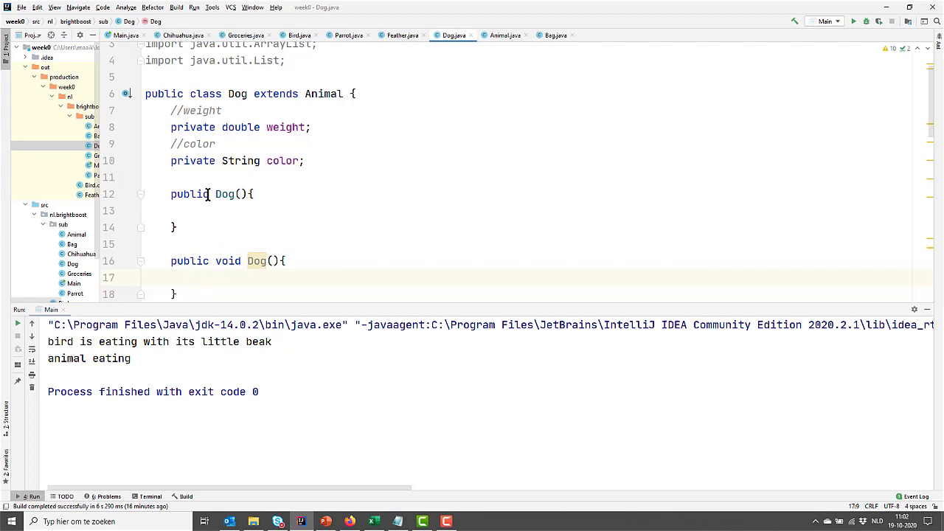
double_click(228, 260)
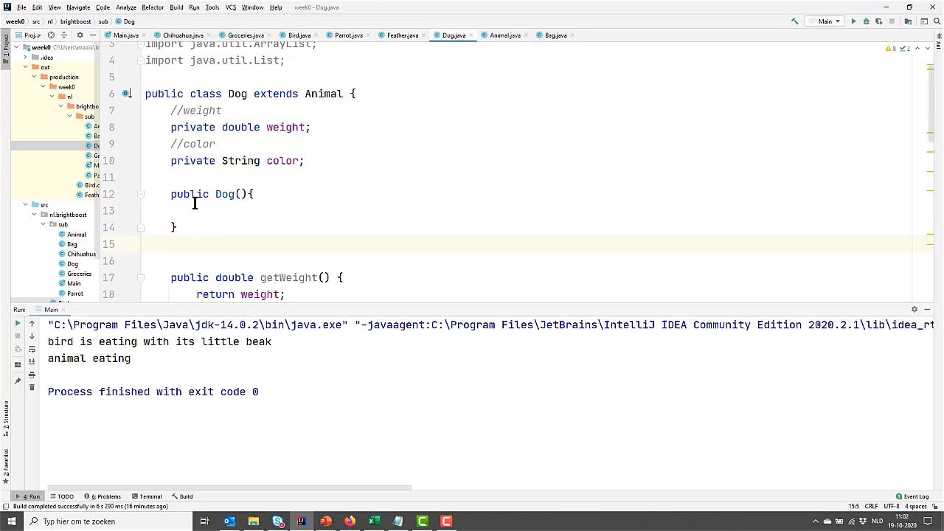
click(197, 211)
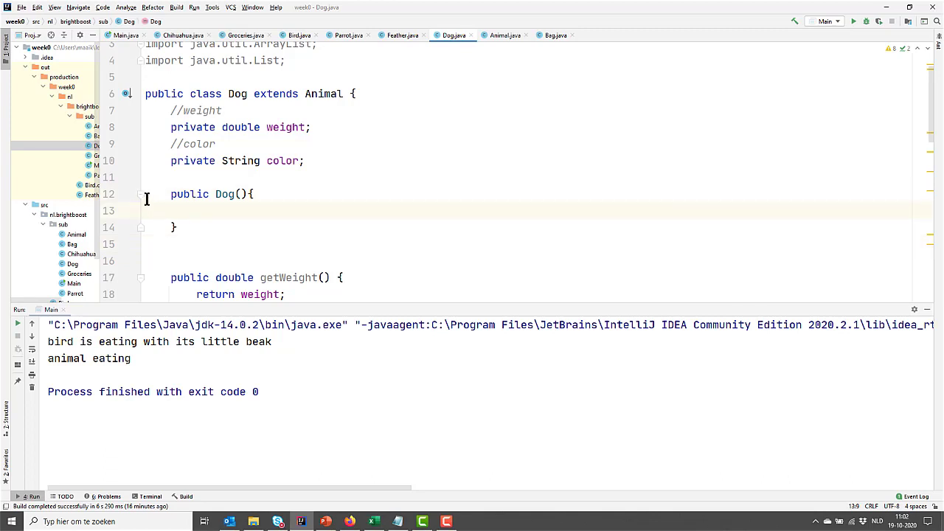
mouse_move(130, 203)
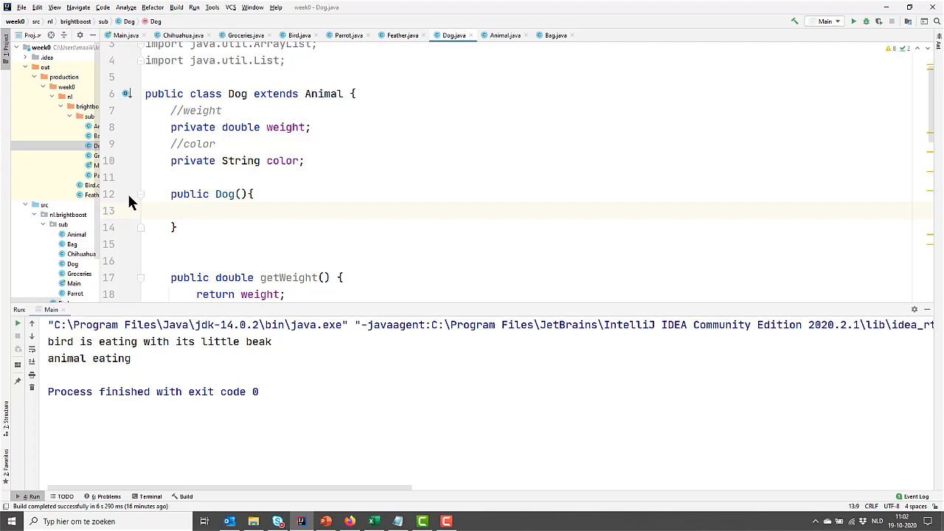
Add a breakpoint on the Dog() constructor and open Main.java.
click(221, 210)
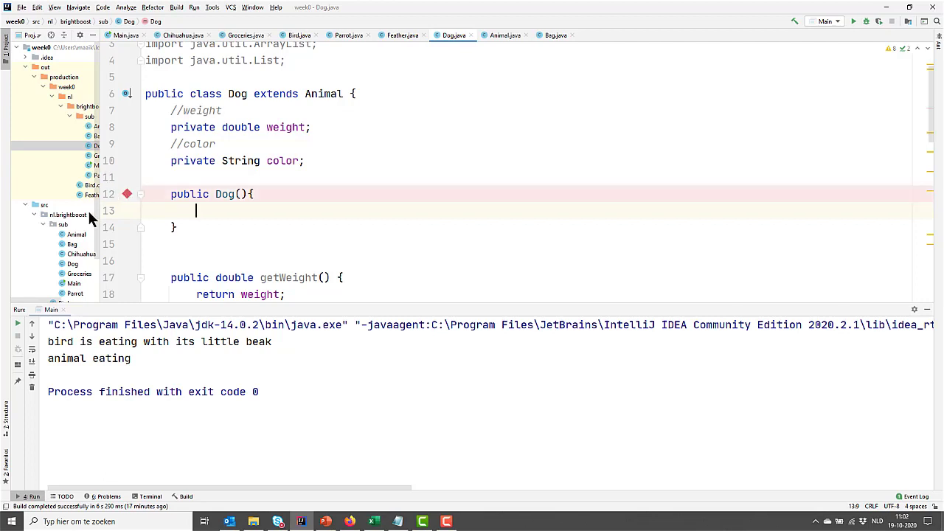
click(74, 283)
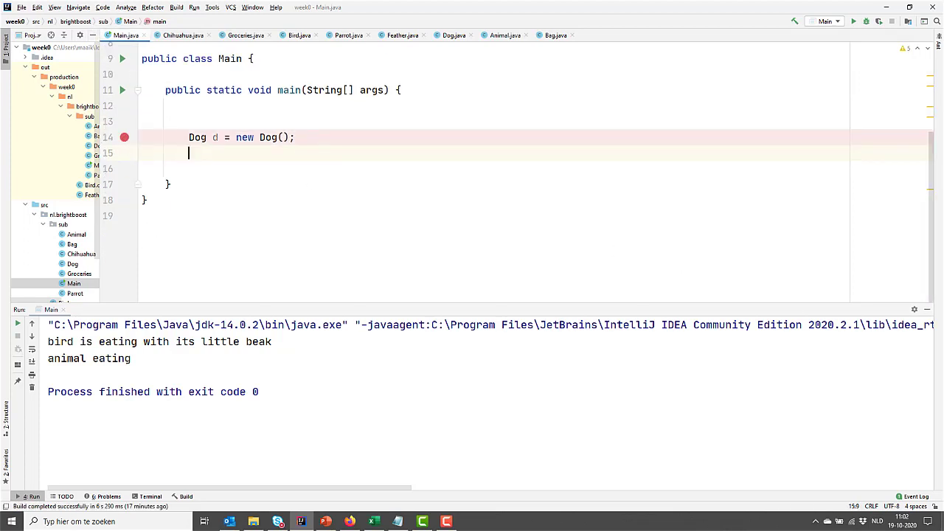
mouse_move(865, 20)
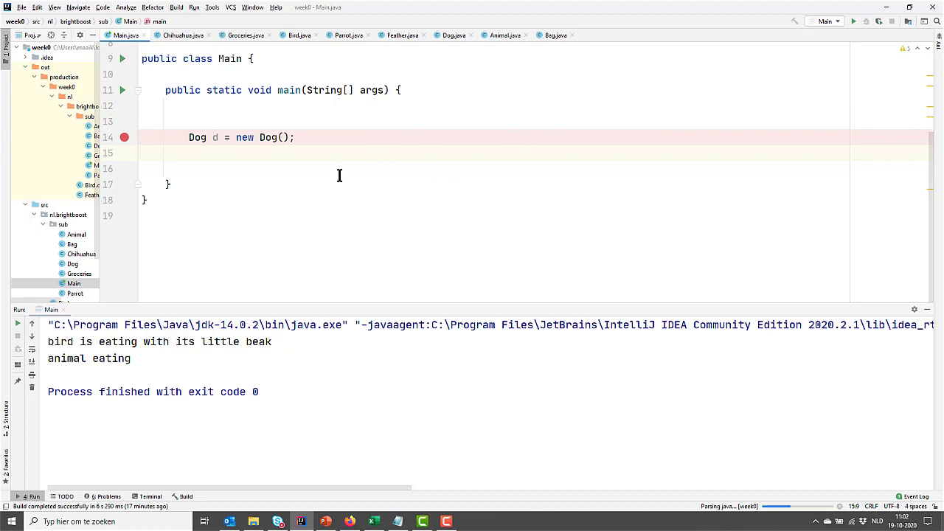
Debug Main, stepping into Dog() and back to Main, then run to termination.
click(864, 20)
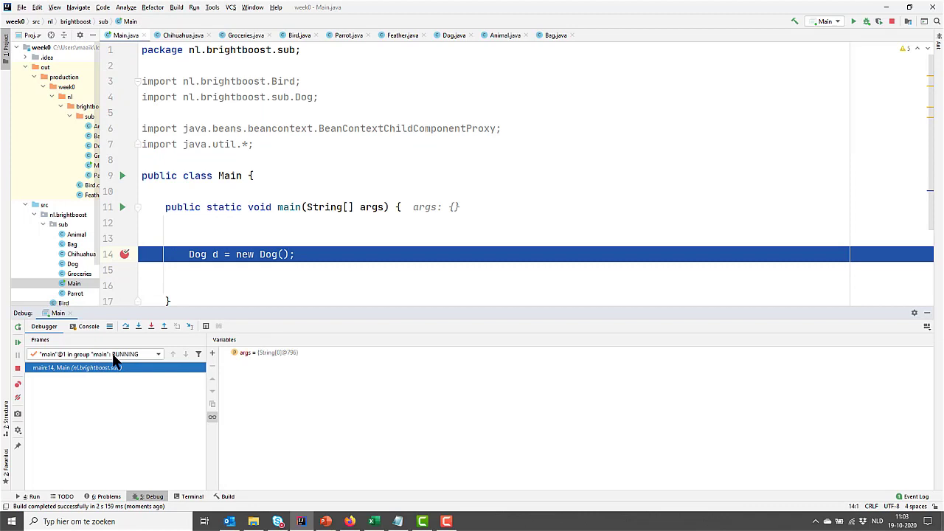
mouse_move(139, 326)
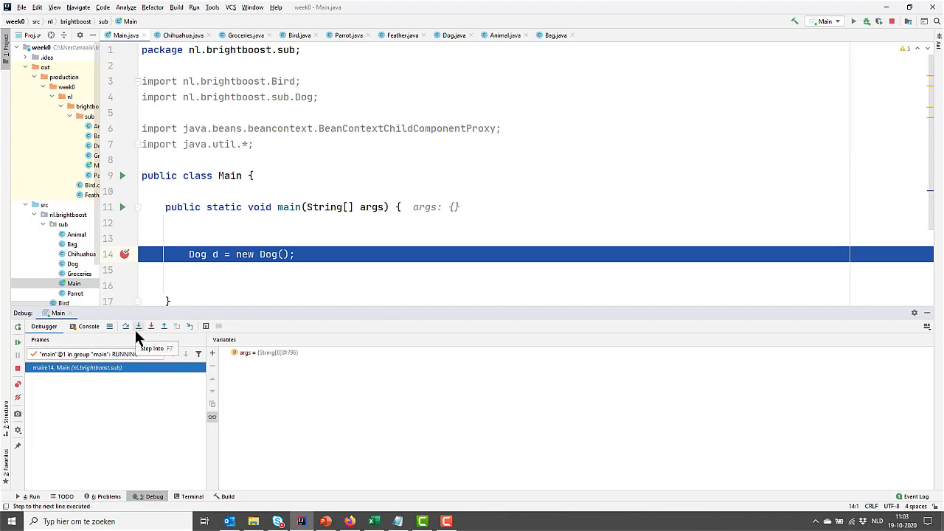
mouse_move(139, 334)
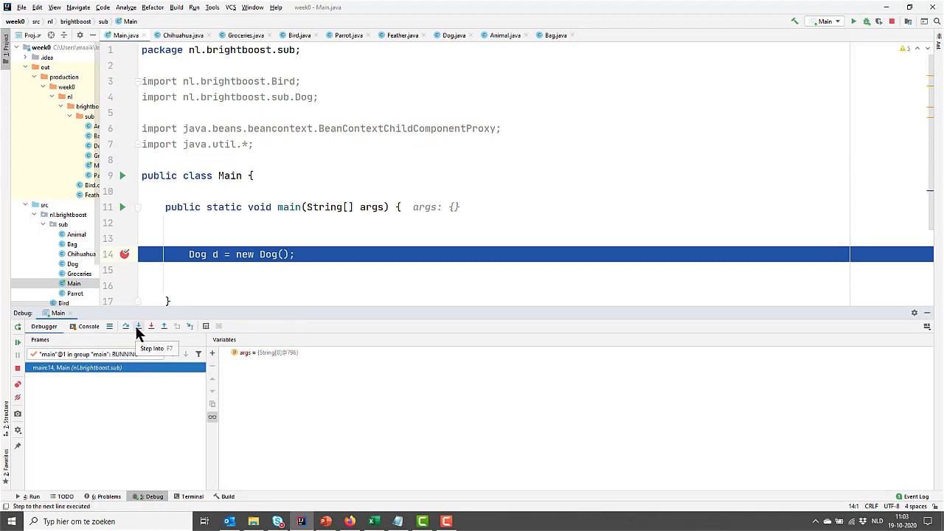
click(138, 326)
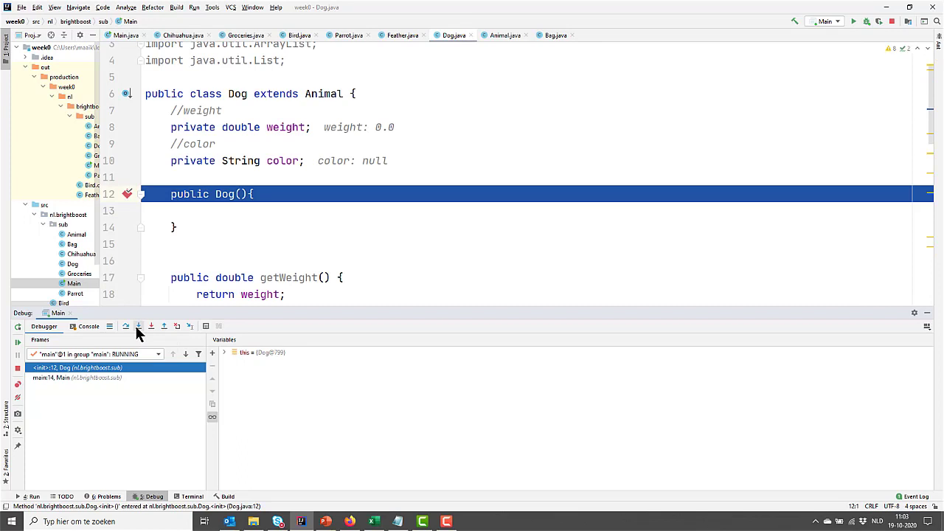
click(151, 326)
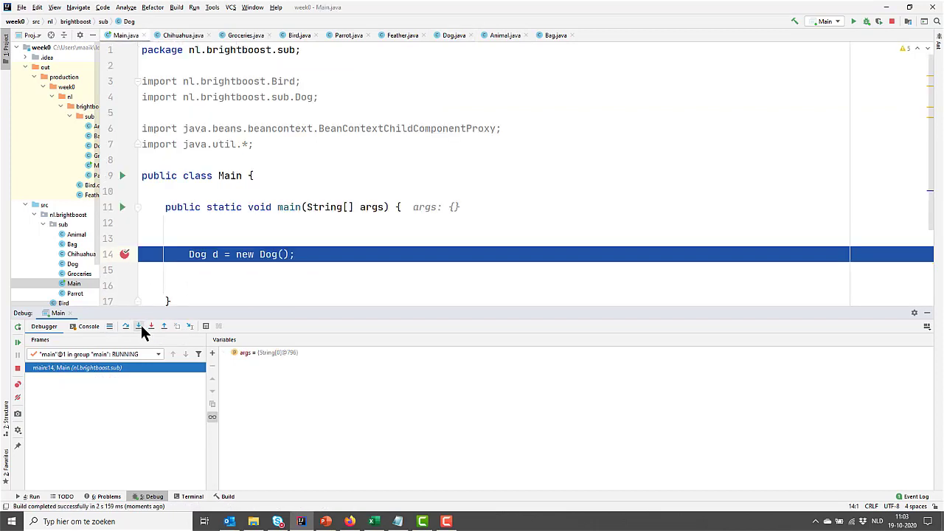
click(139, 326)
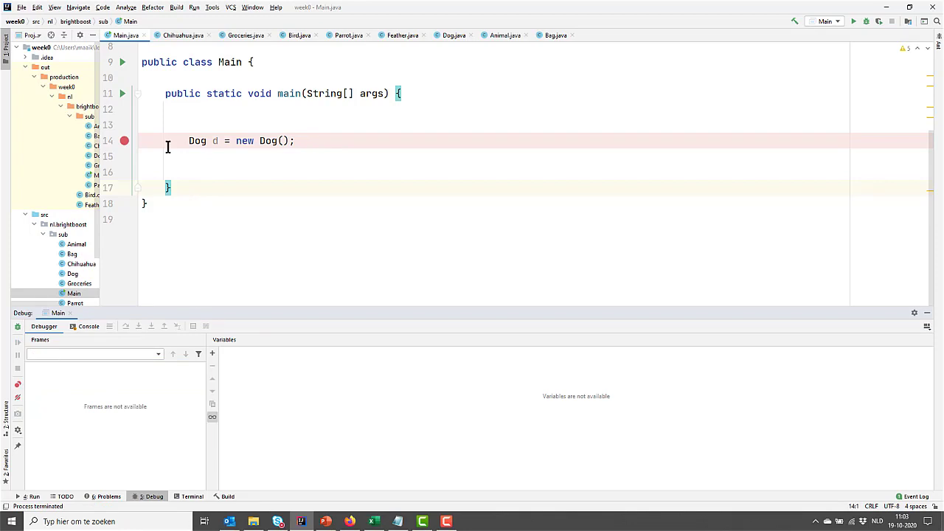
Add an empty public Animal() constructor in Animal.java and launch a new debug run.
click(504, 35)
text(public Animal()
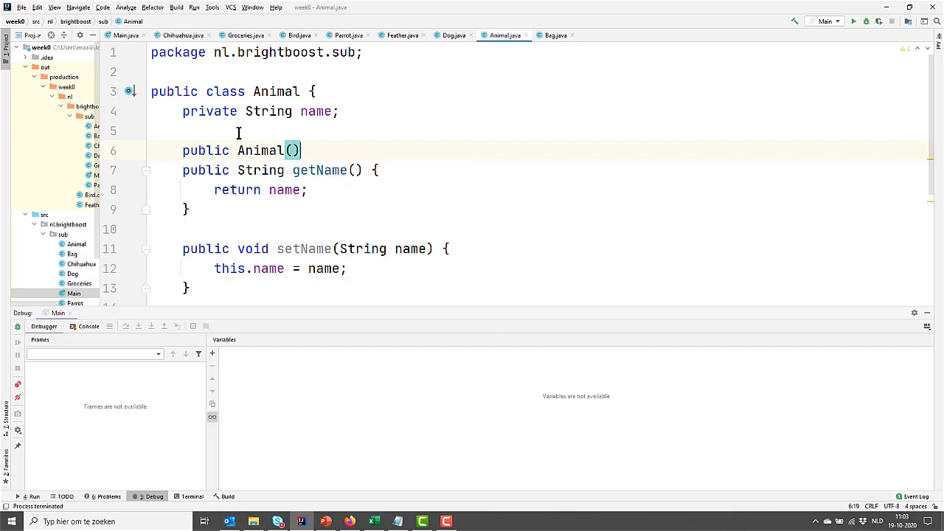
text({)
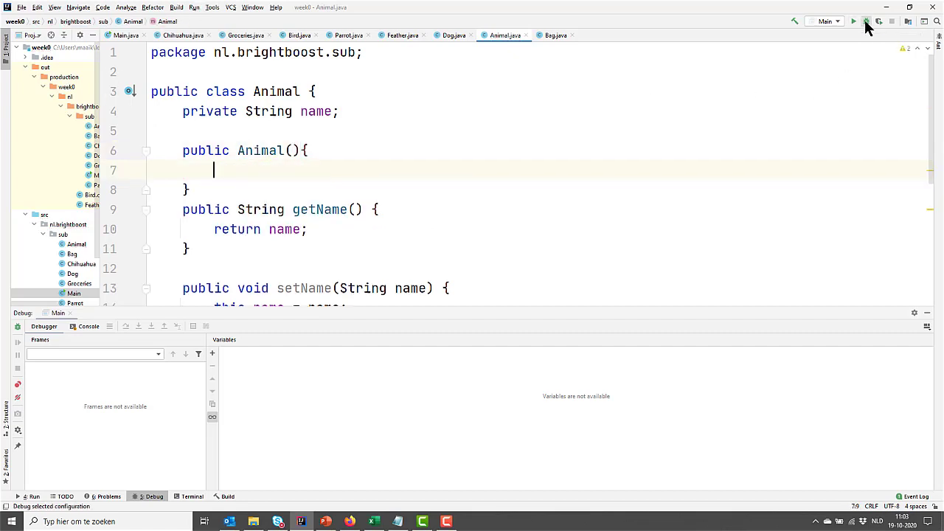
click(865, 20)
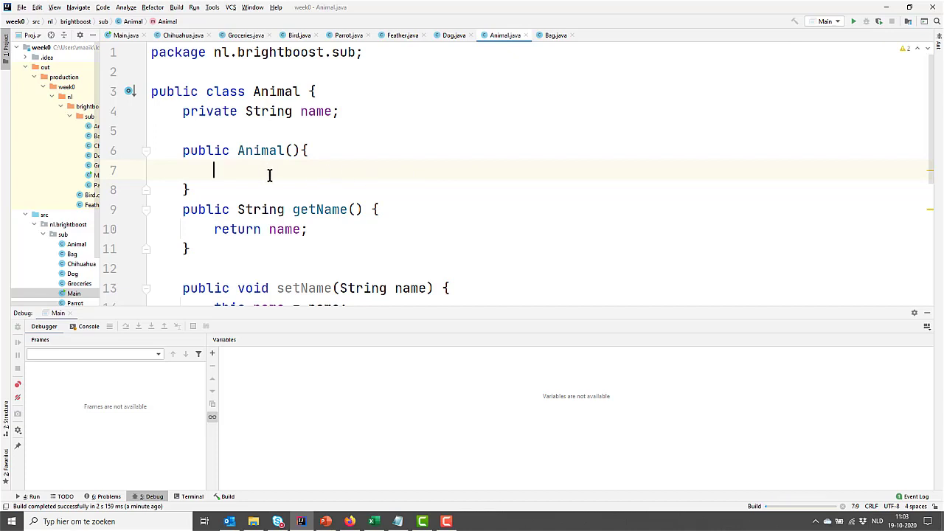
Step from Main into Dog(), then into Animal(), back to Main, and finish the run.
click(139, 326)
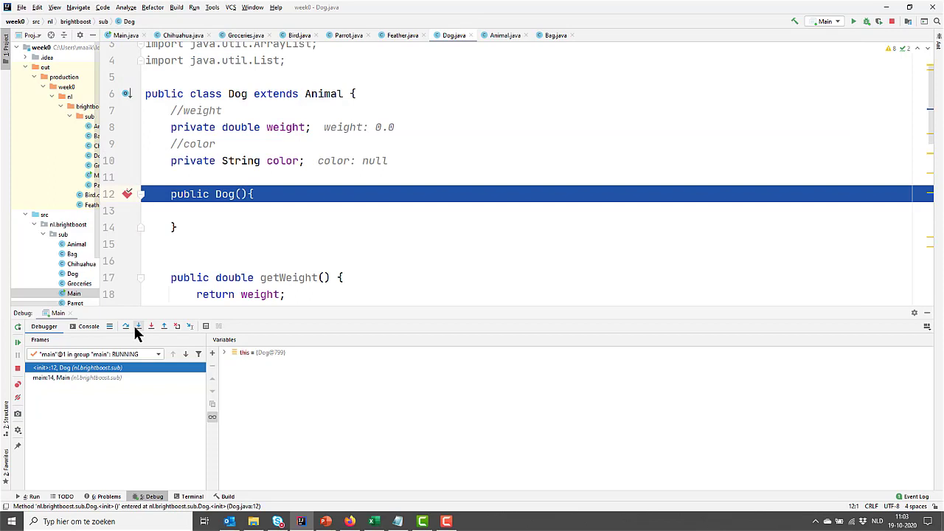
click(139, 326)
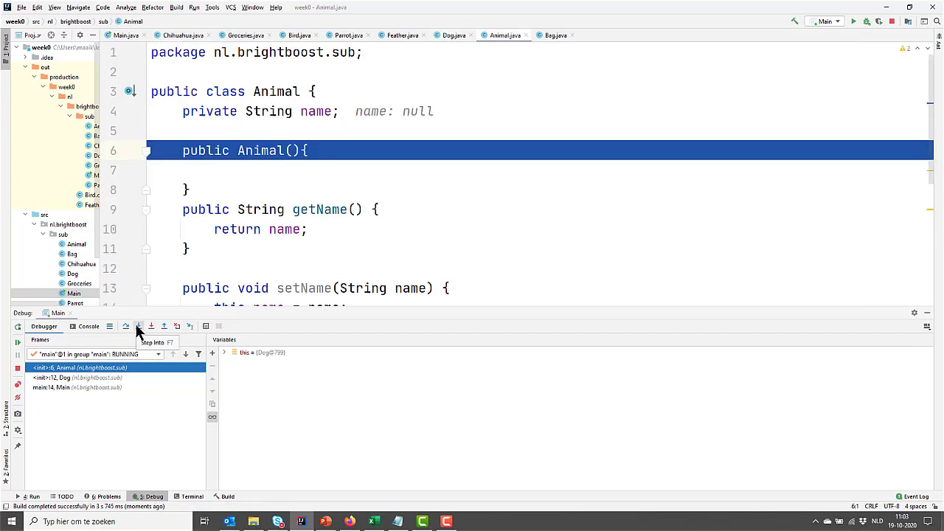
click(138, 326)
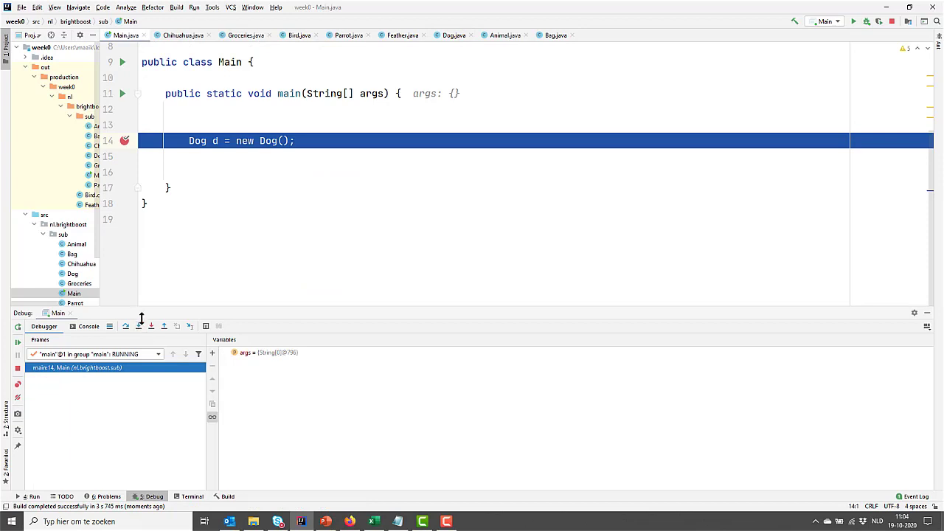
click(138, 326)
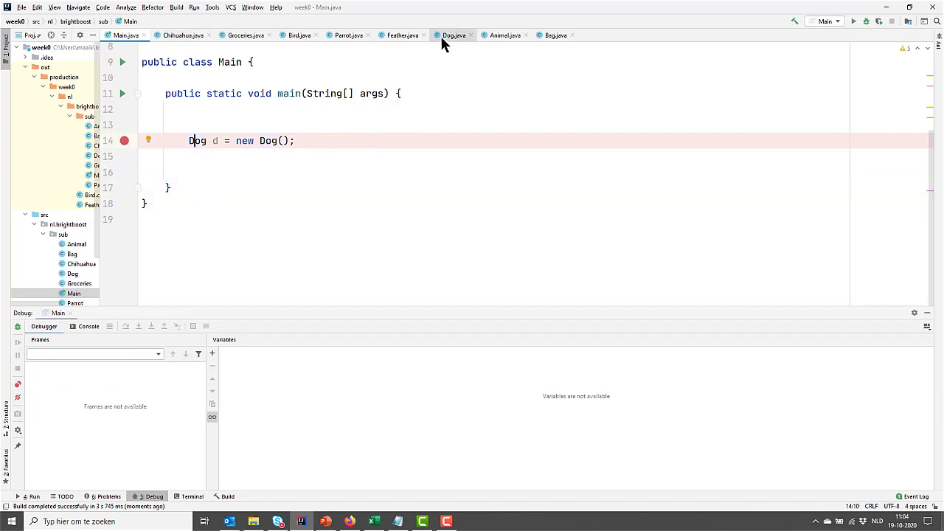
Add super(); inside the Dog() constructor, then go back to Animal.java.
click(453, 35)
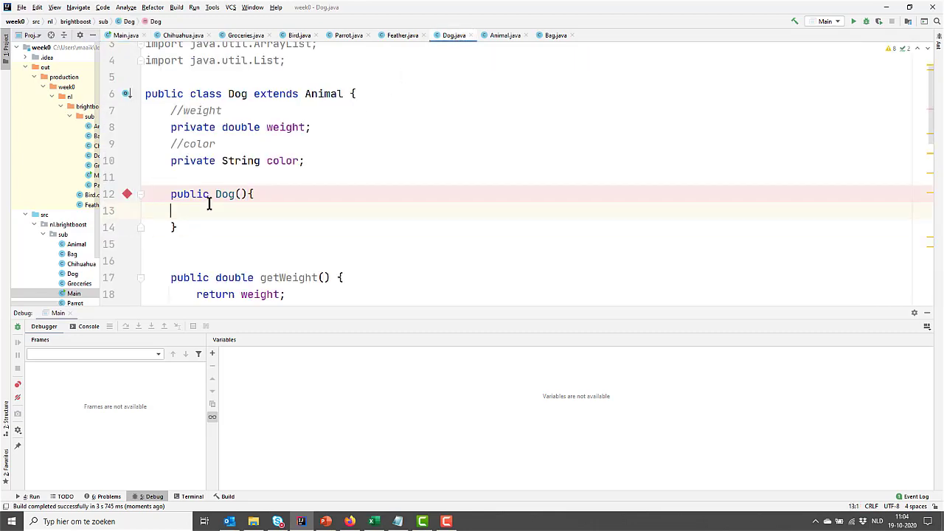
text(super)
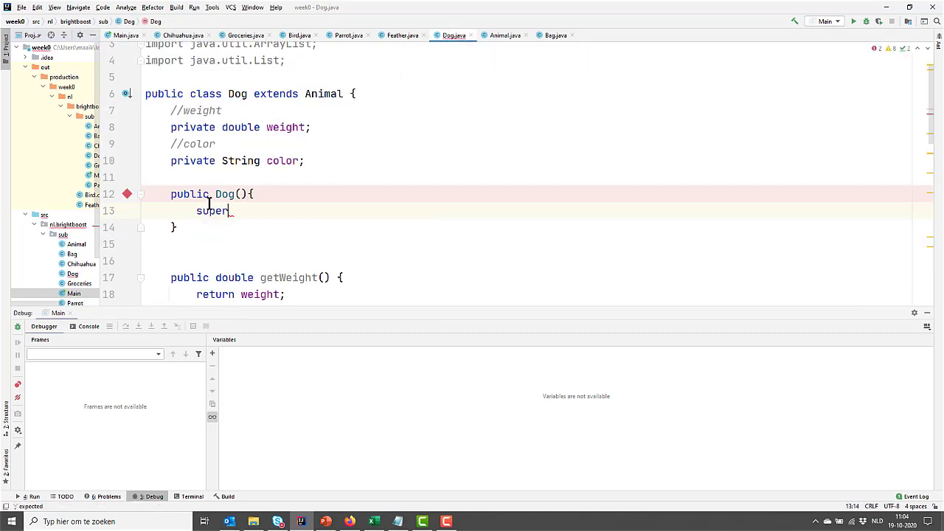
text(();)
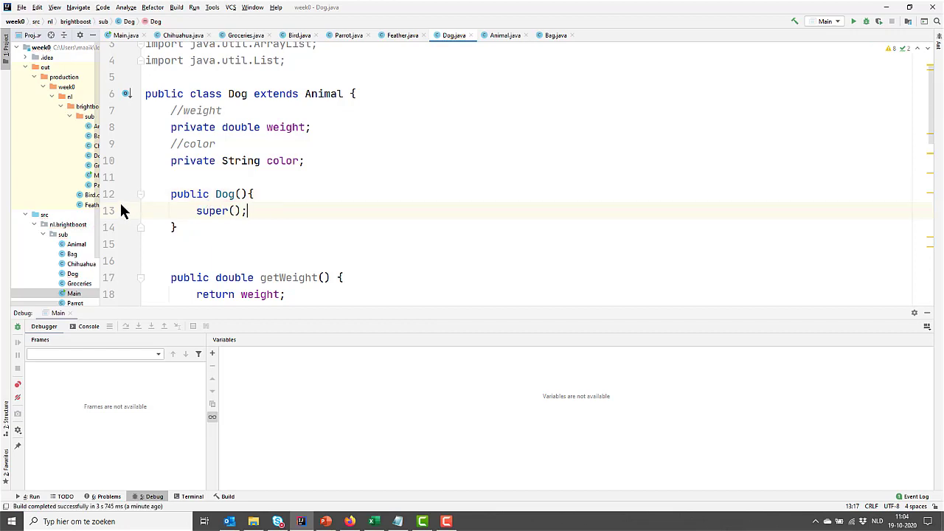
mouse_move(212, 222)
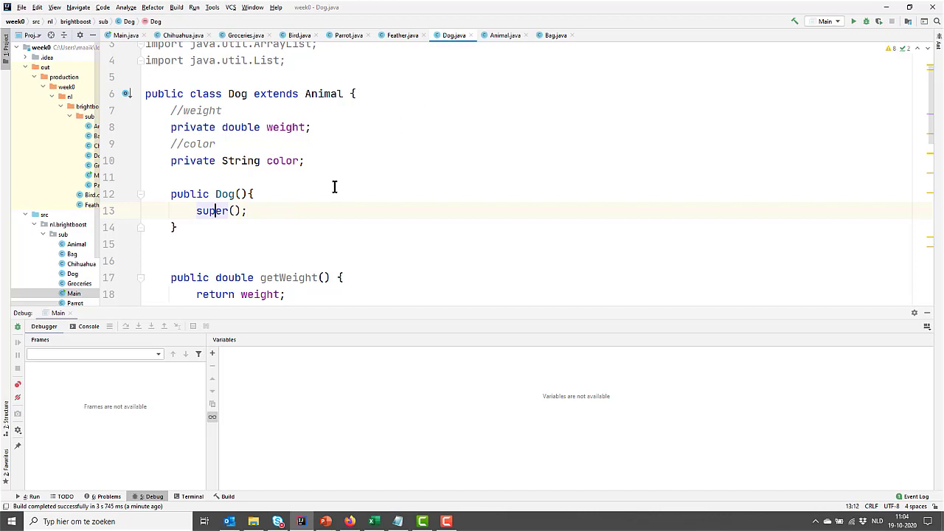
click(504, 35)
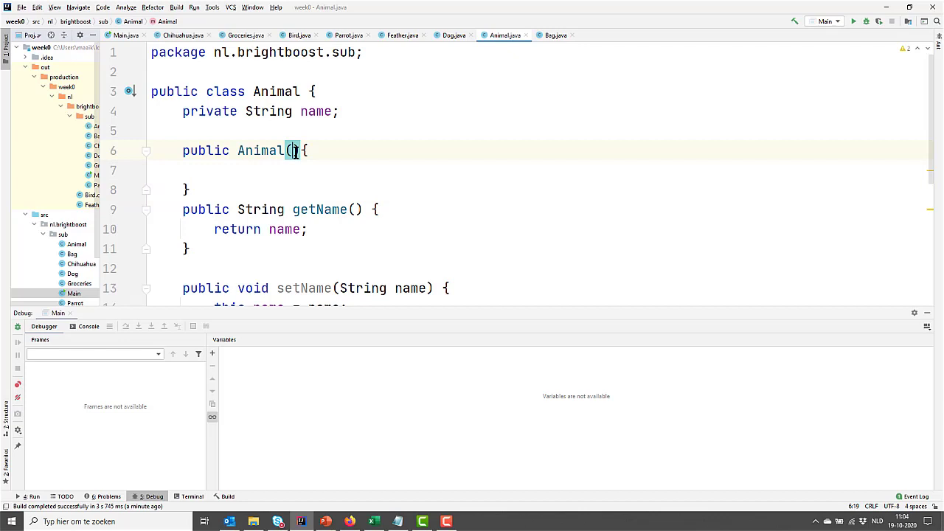
Give Animal's constructor a String name parameter assigned to this.name, then view Dog.java.
text(String name)
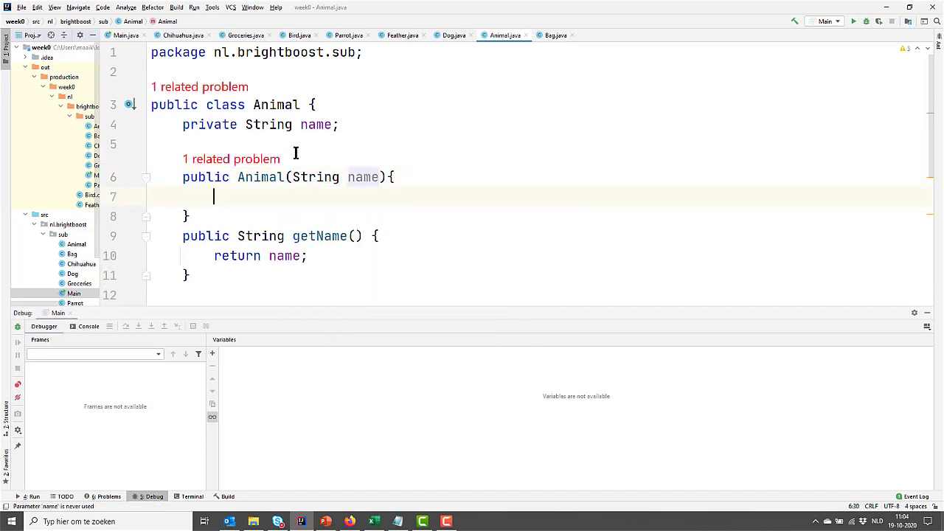
text(this)
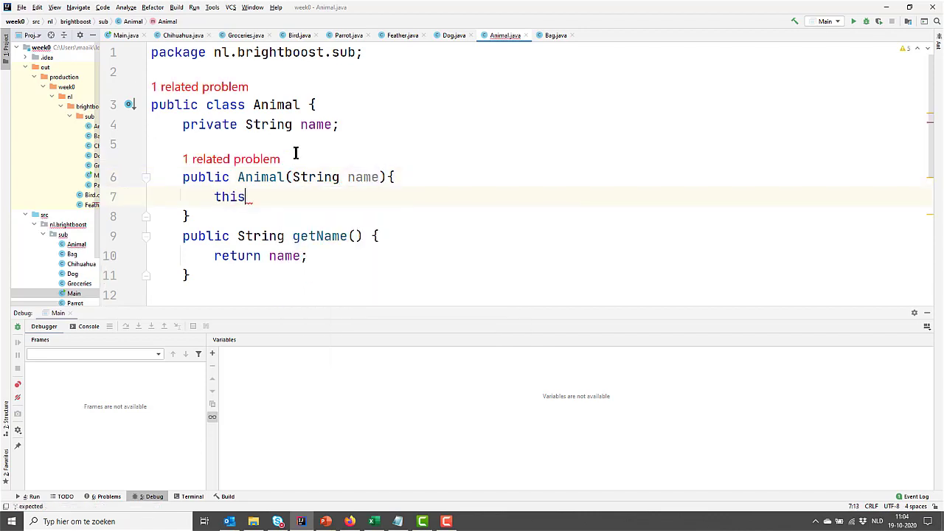
text(.)
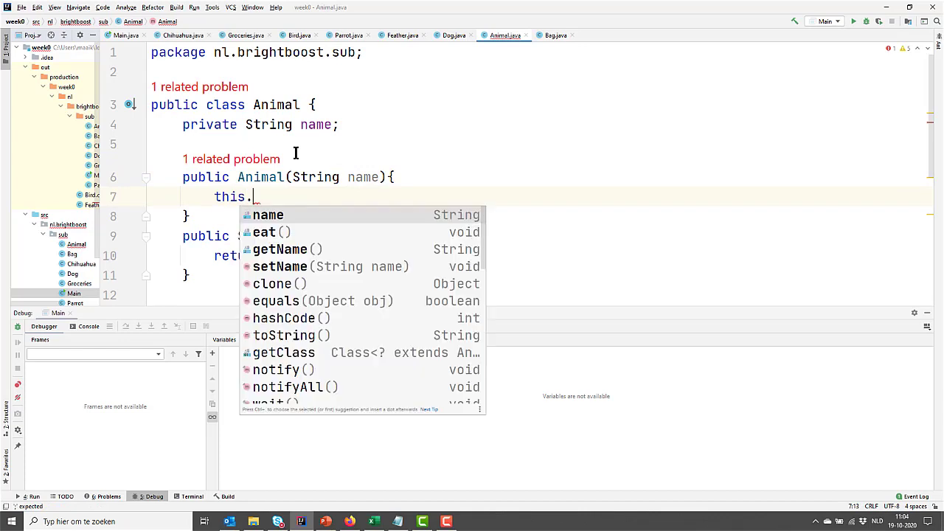
text(name)
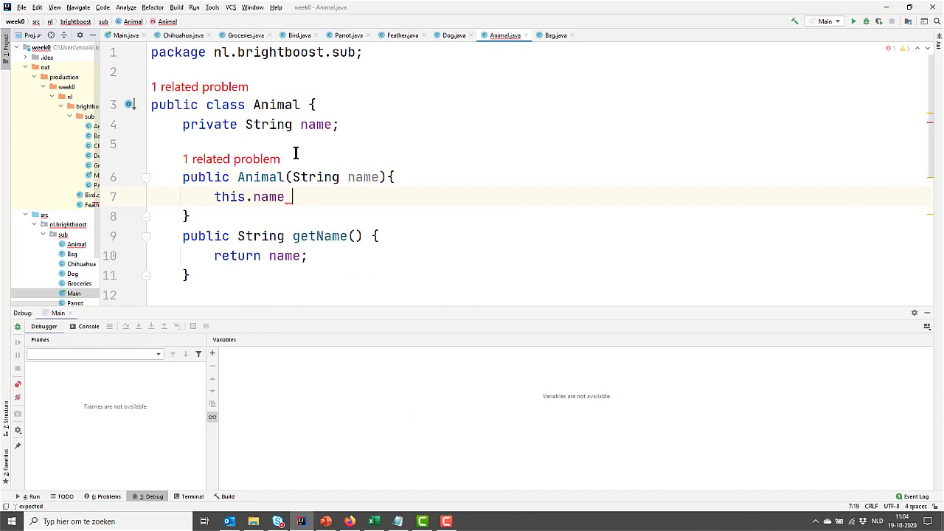
text(= name1)
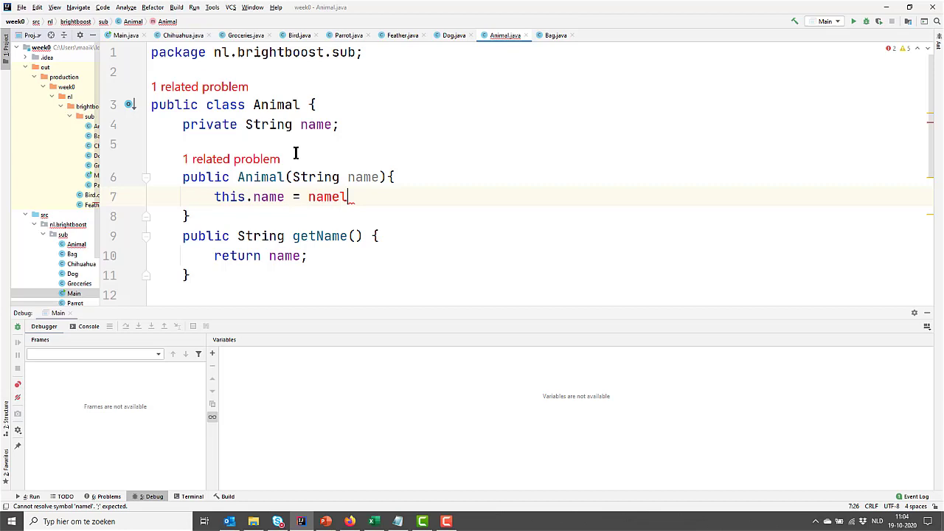
text(;)
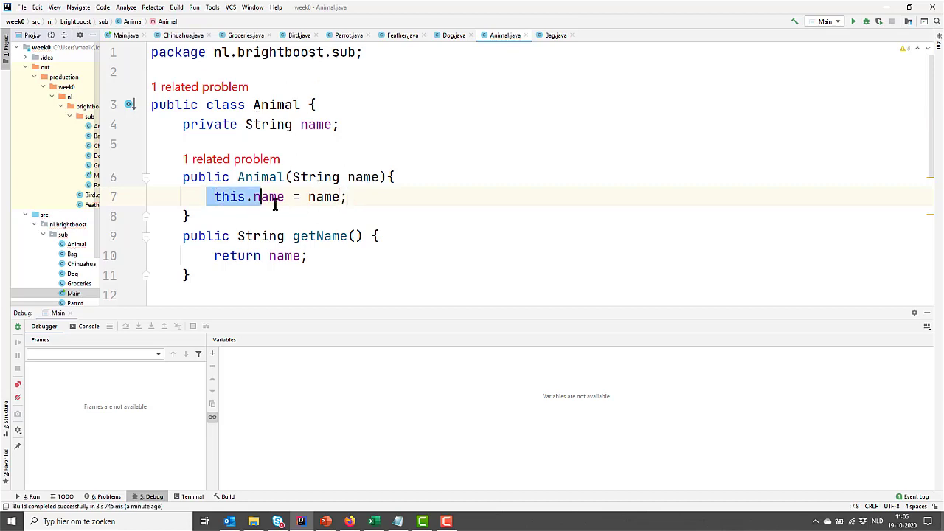
click(325, 197)
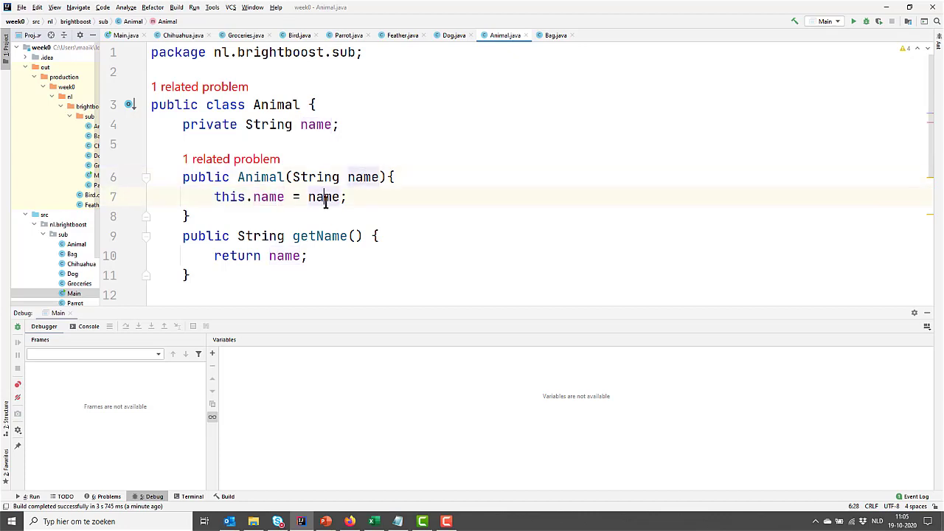
click(217, 197)
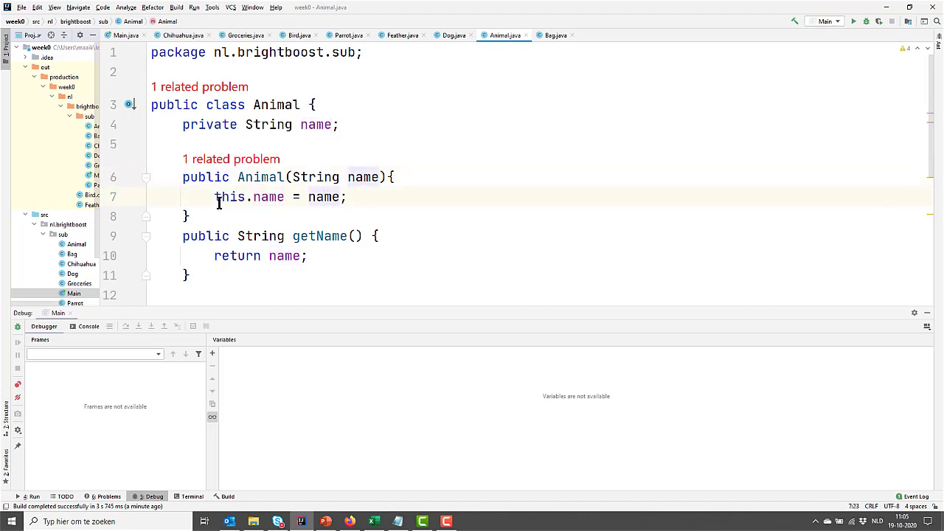
mouse_move(420, 163)
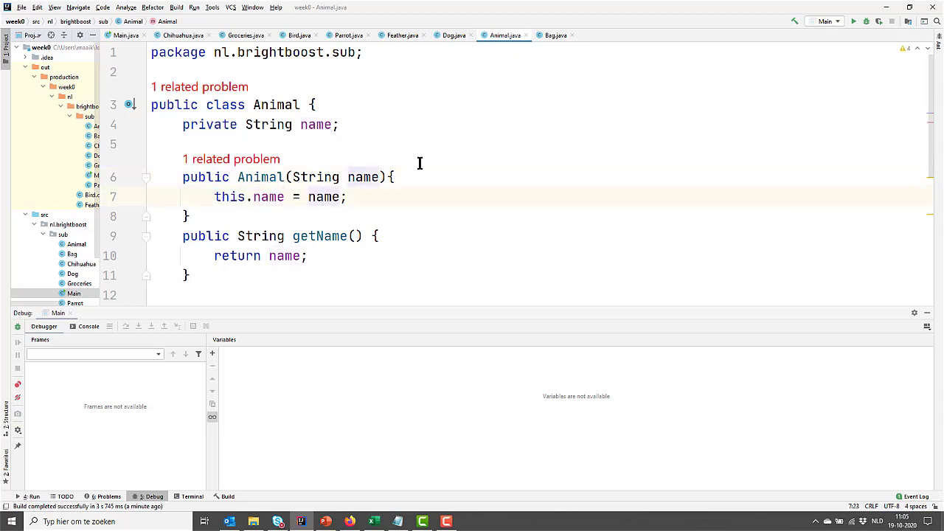
click(453, 35)
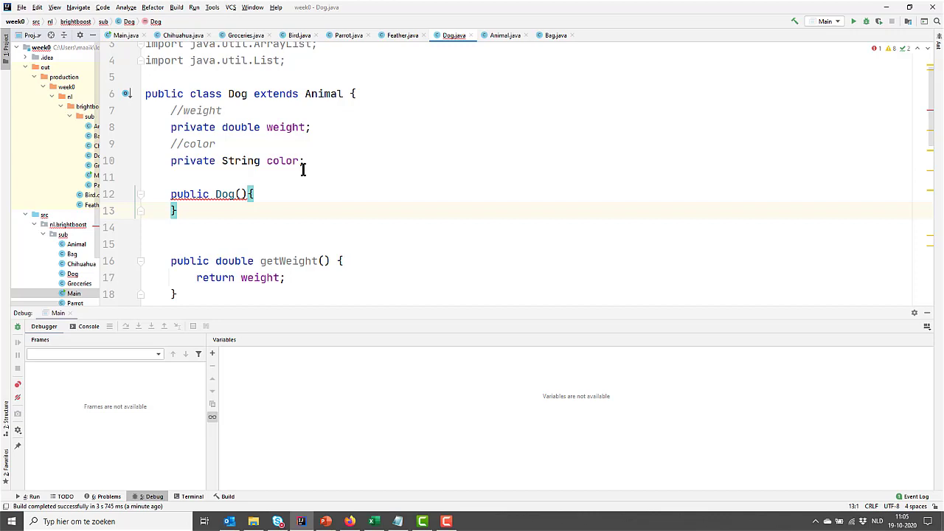
mouse_move(289, 148)
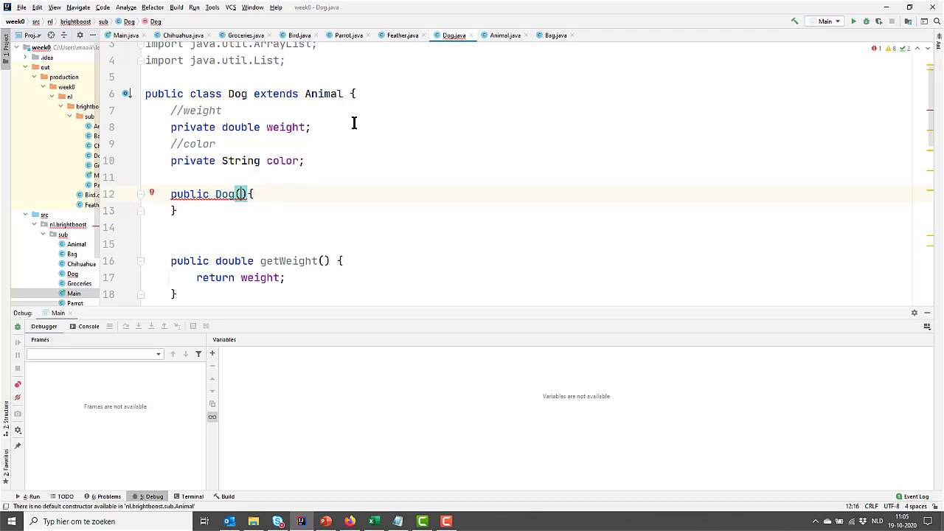
Change Dog() to Dog(String name) and call super(name) in its body.
text(String n)
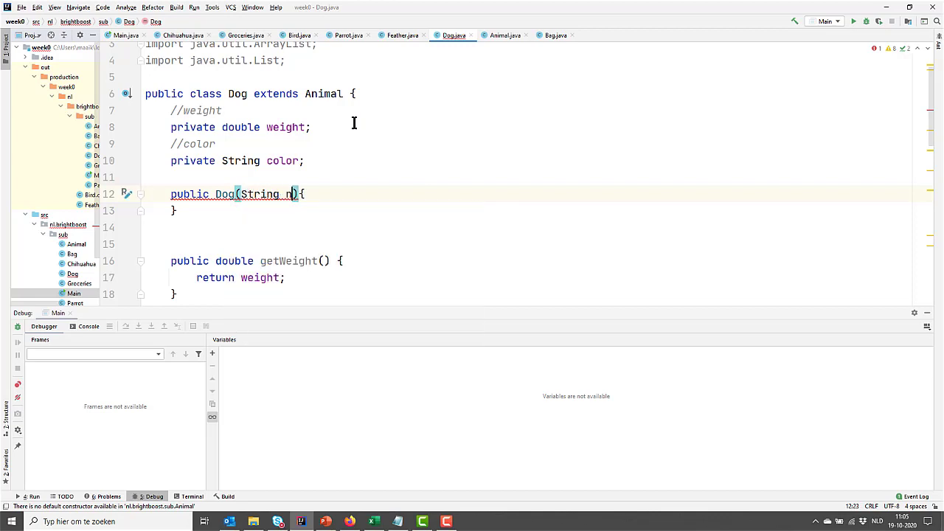
text(ame)
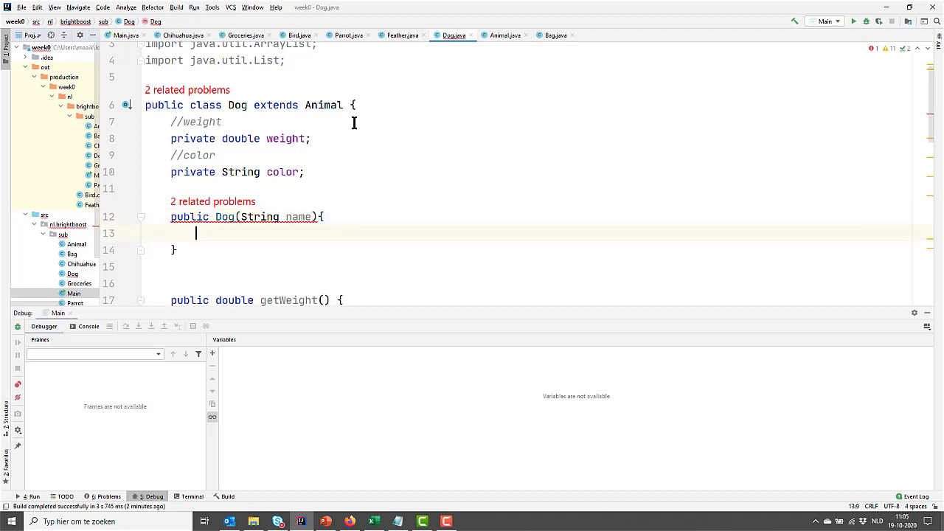
text(super())
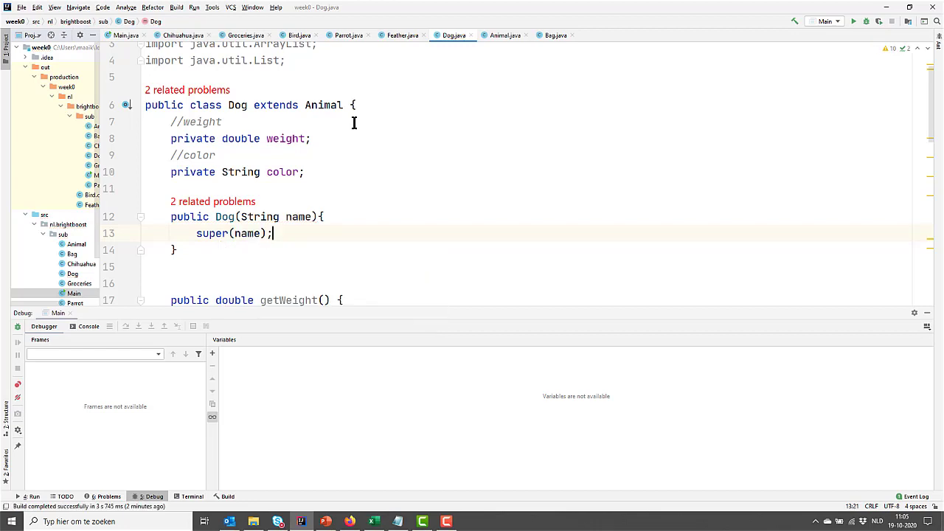
mouse_move(264, 171)
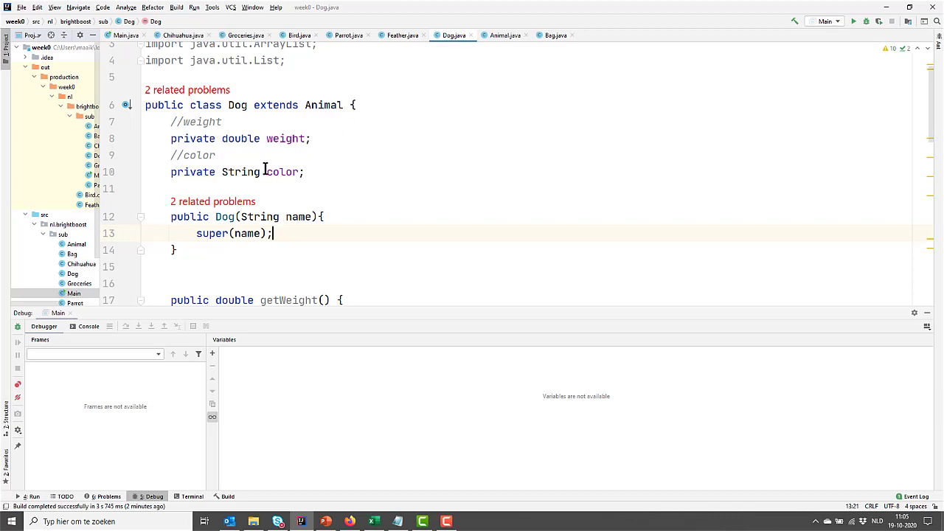
mouse_move(242, 208)
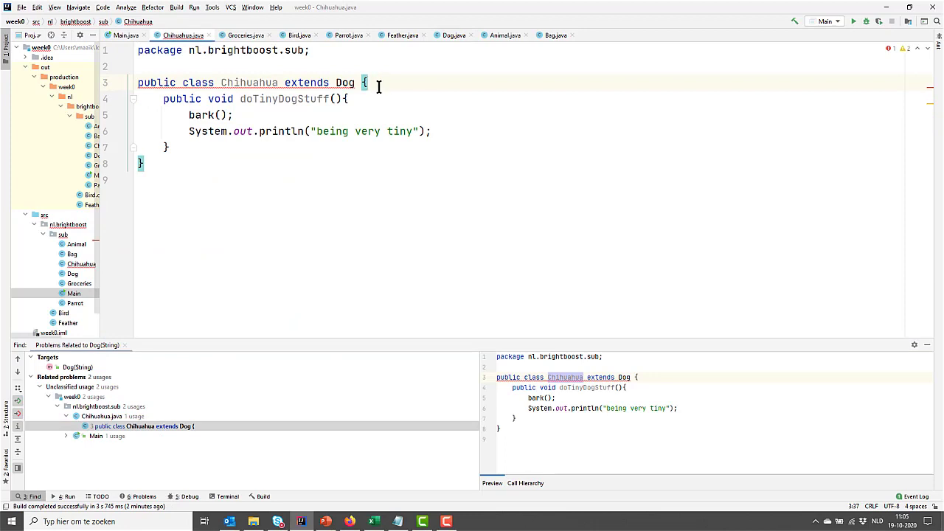
Add a public Chihuahua(String name) constructor to Chihuahua that calls super(name).
key(enter)
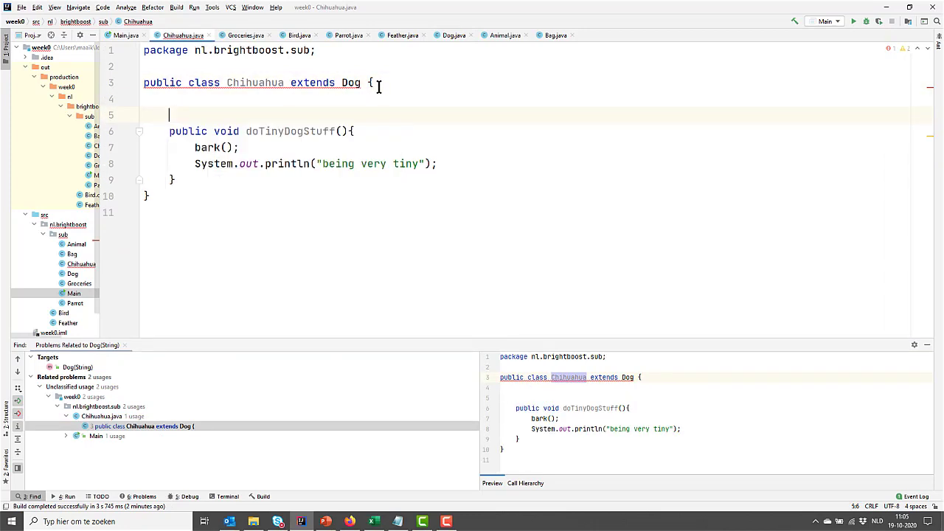
text(public Chich)
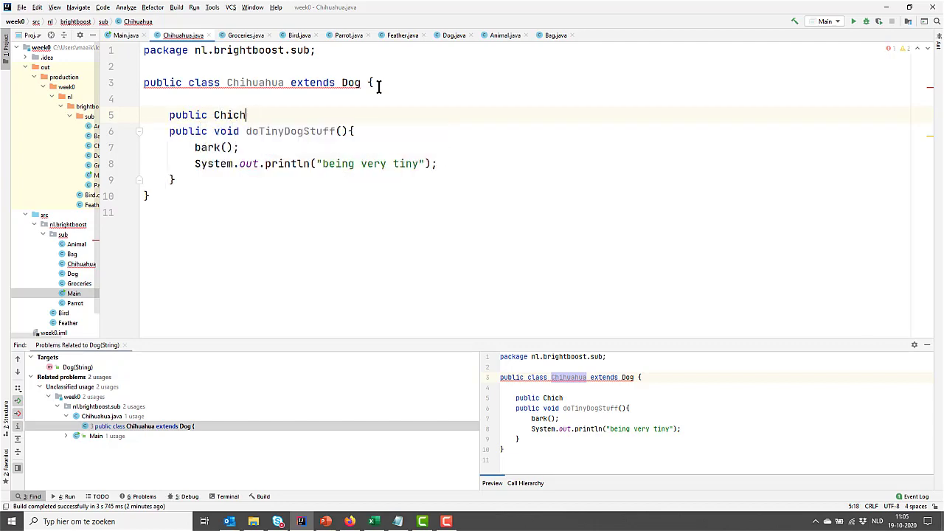
text(uahua(){)
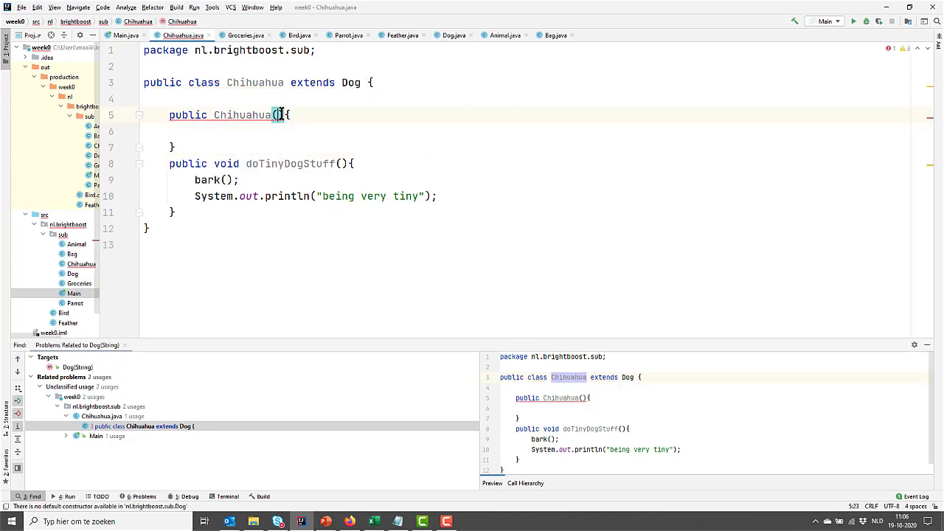
text(String name)
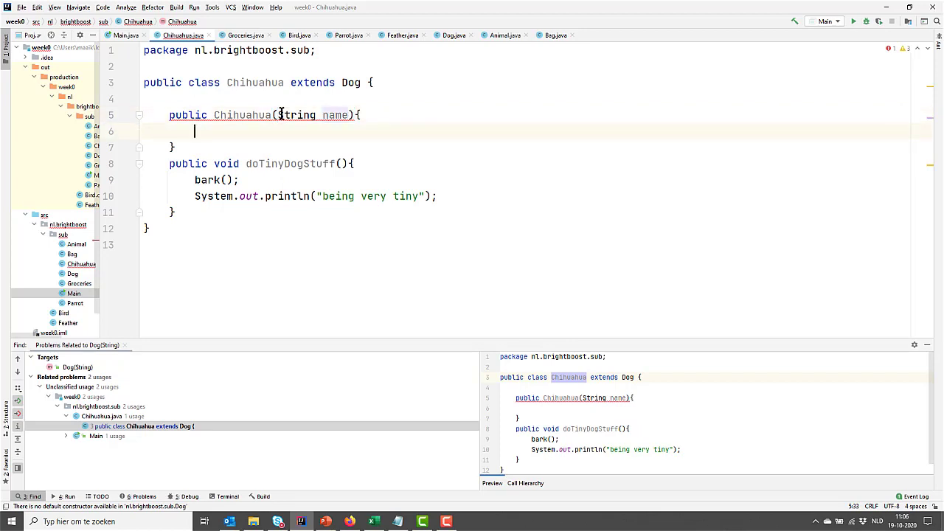
text(p)
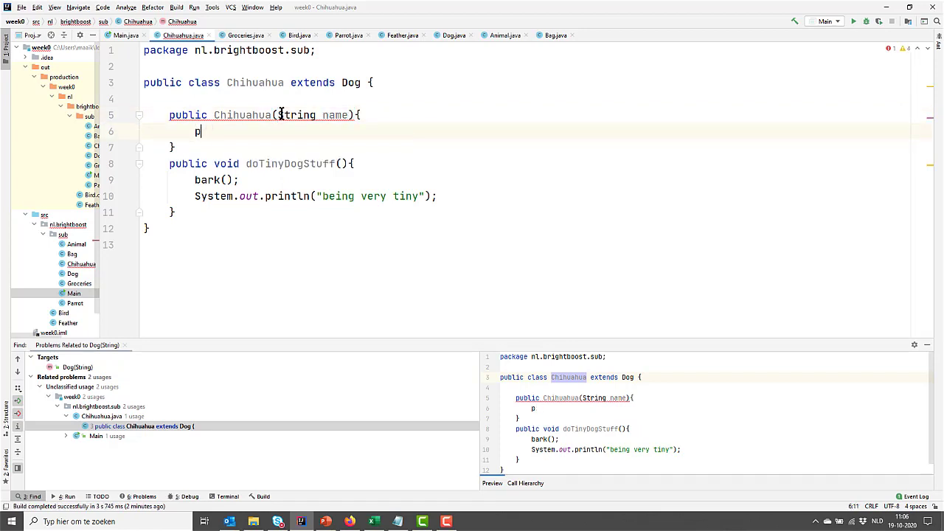
text(uper())
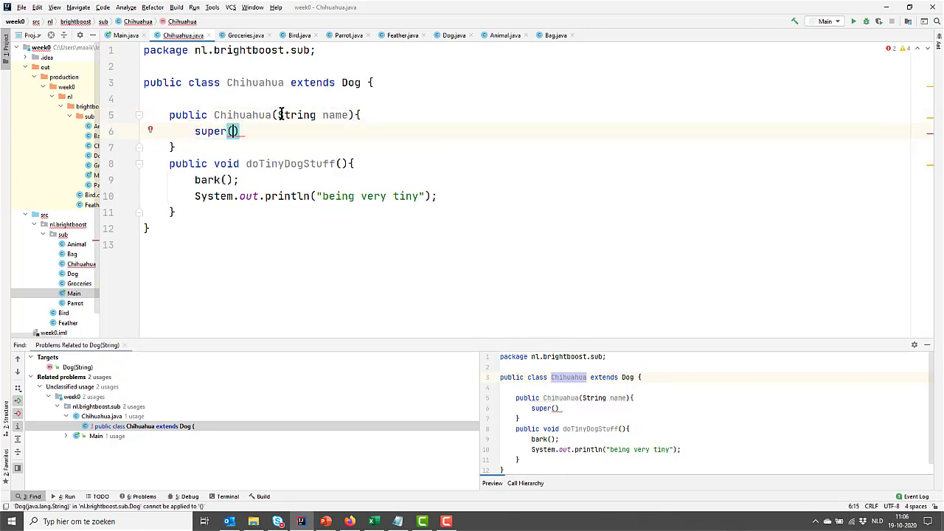
text(name)
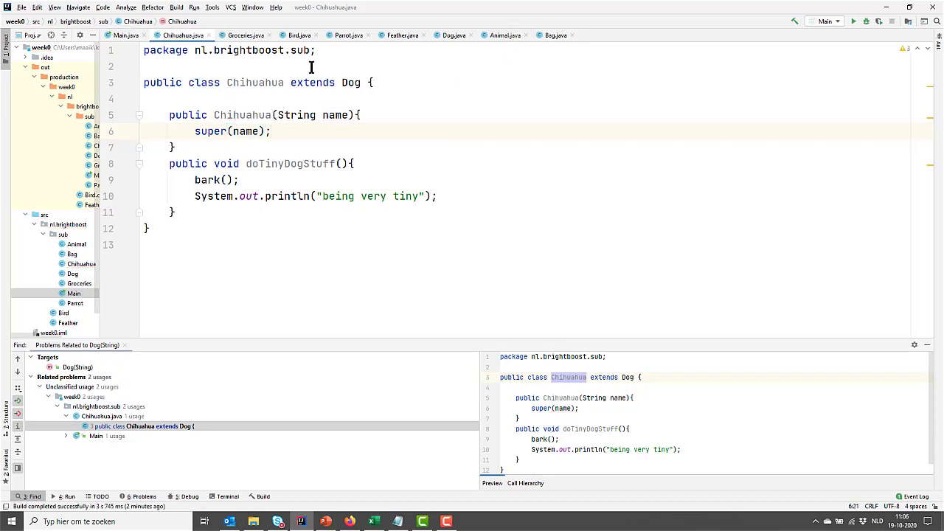
click(131, 36)
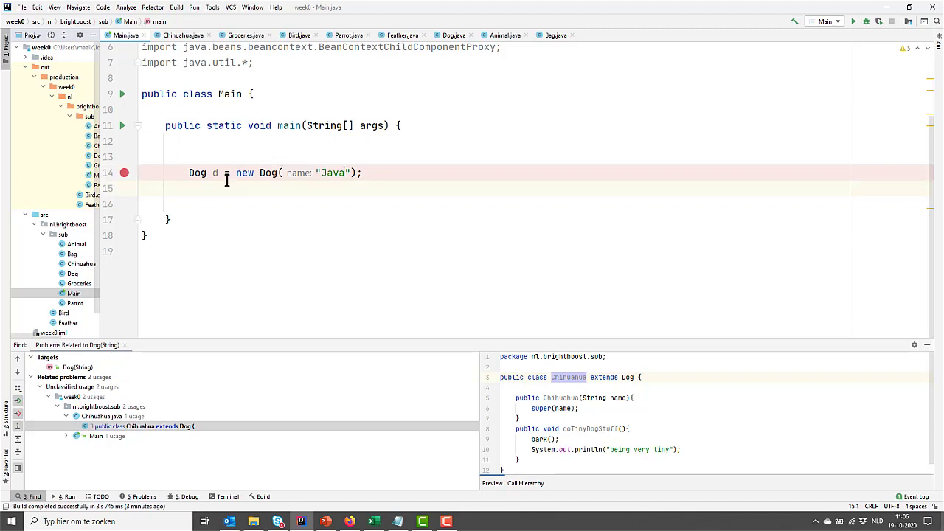
double_click(333, 173)
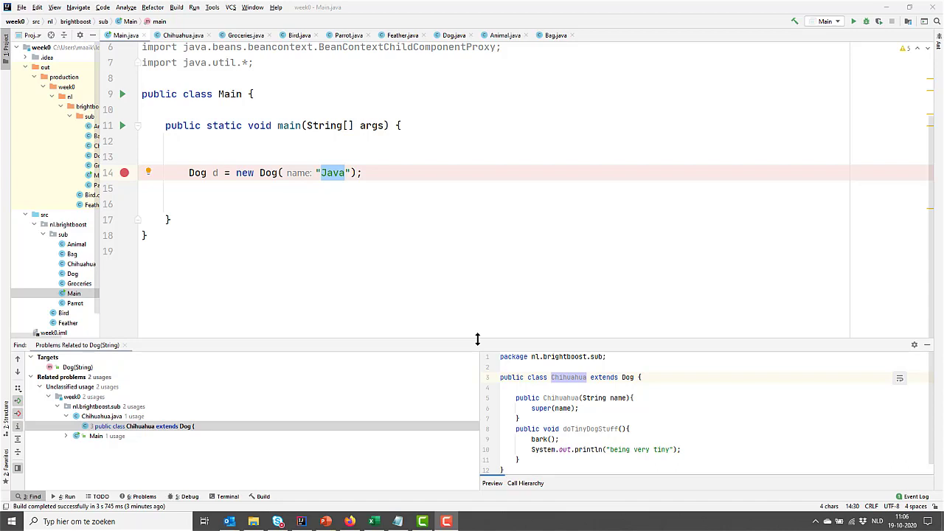
mouse_move(568, 226)
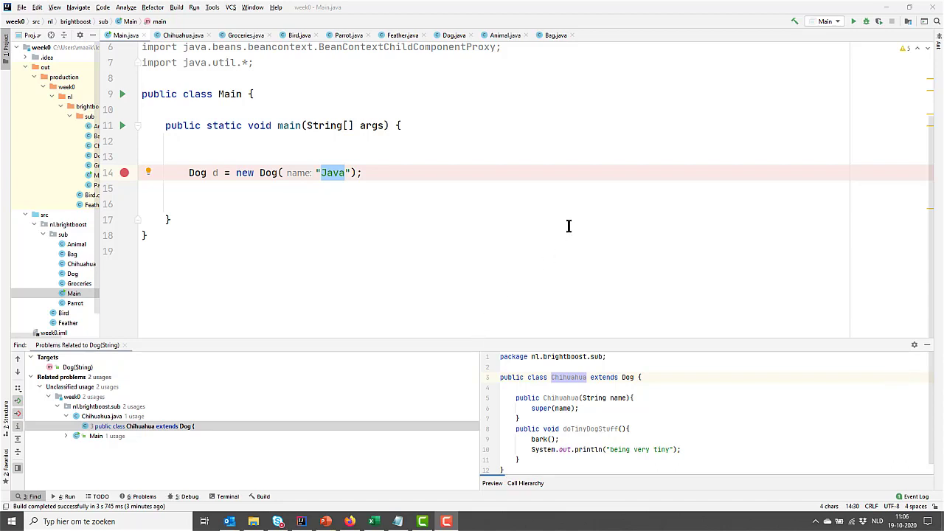
mouse_move(251, 67)
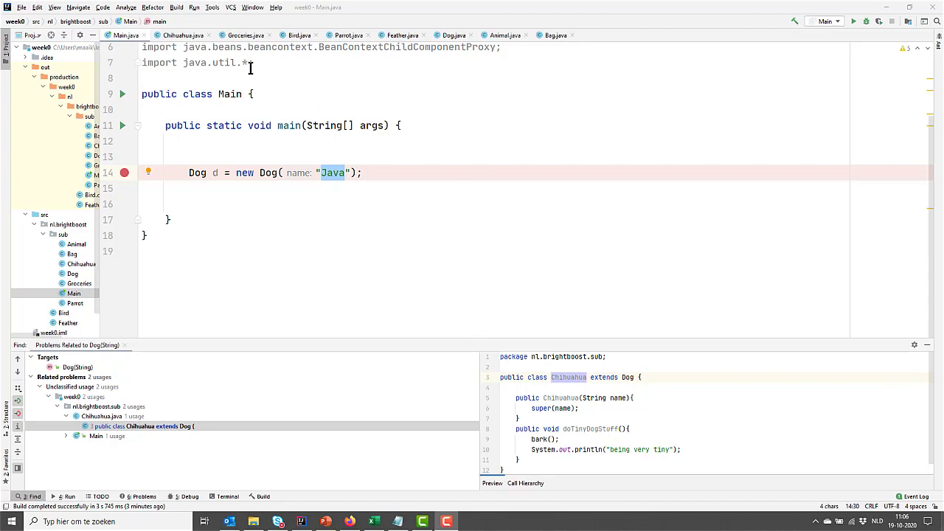
Start an empty no-argument public Dog() constructor in the Dog class.
click(453, 34)
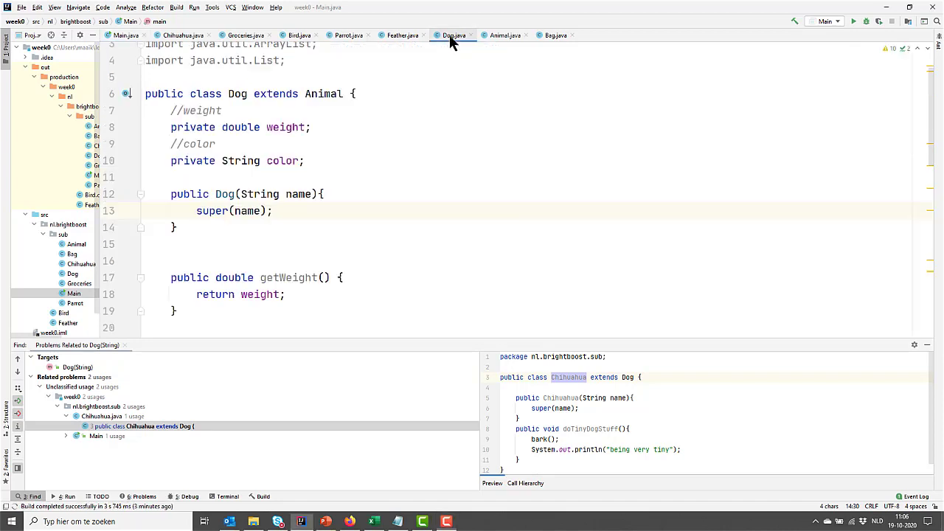
key(enter)
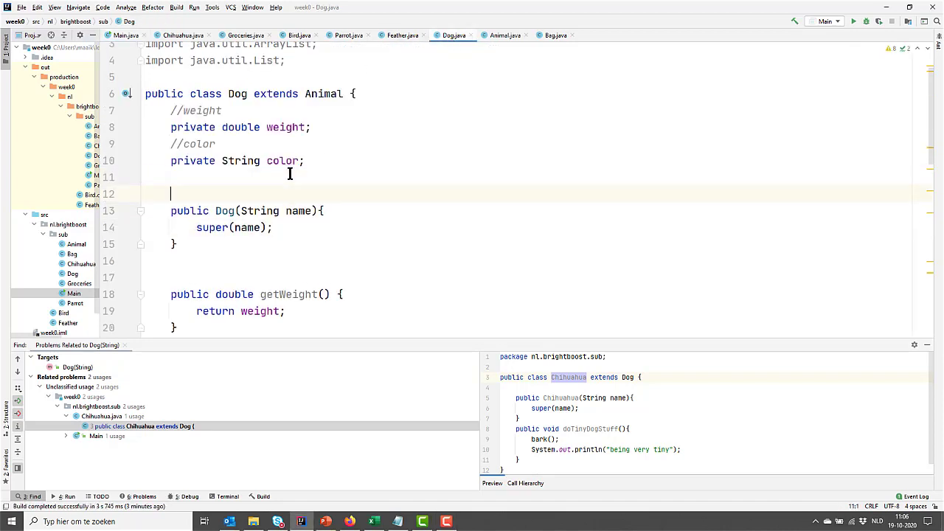
text(public Dog)
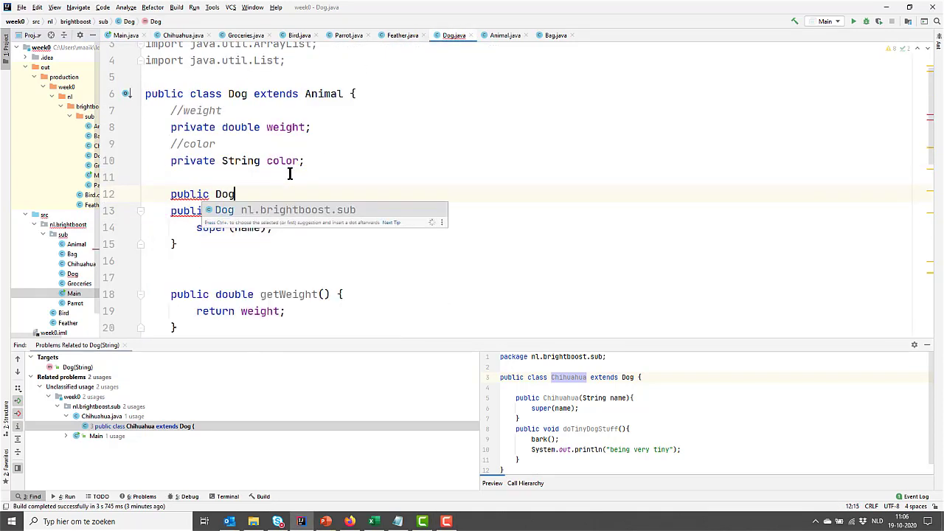
text((){)
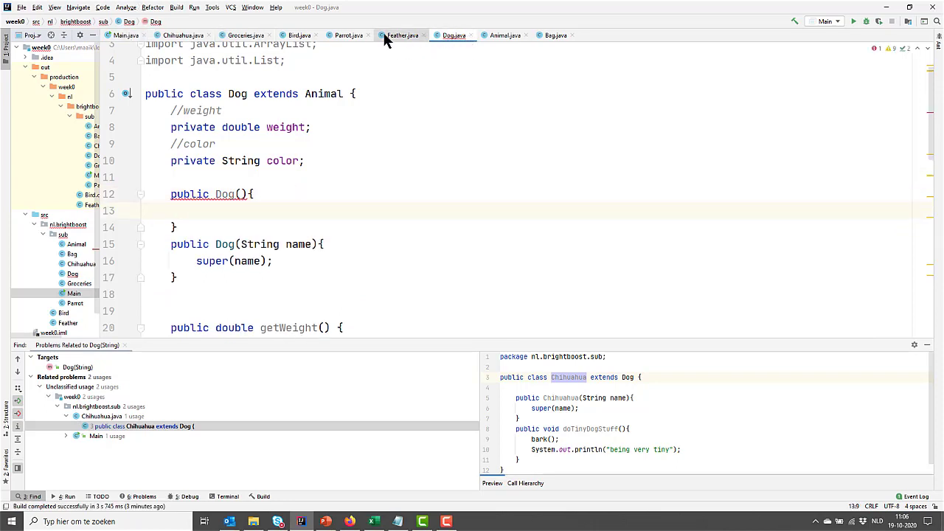
Review the related class and Animal's empty constructor, then return to Dog.
click(504, 35)
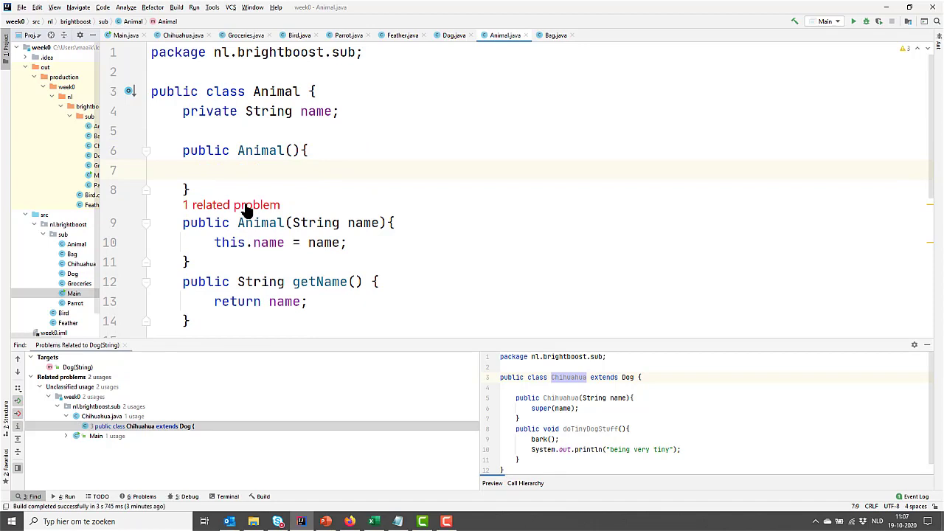
click(299, 34)
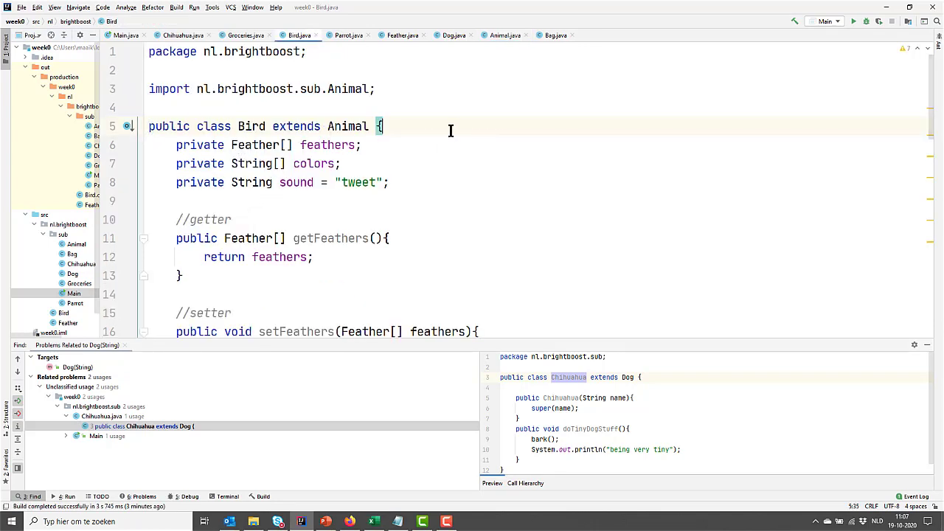
key(Enter)
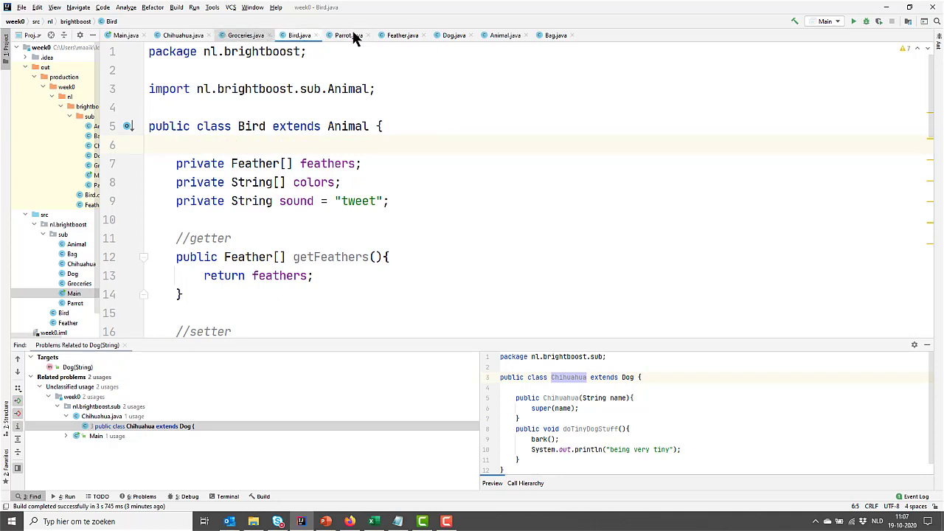
click(504, 35)
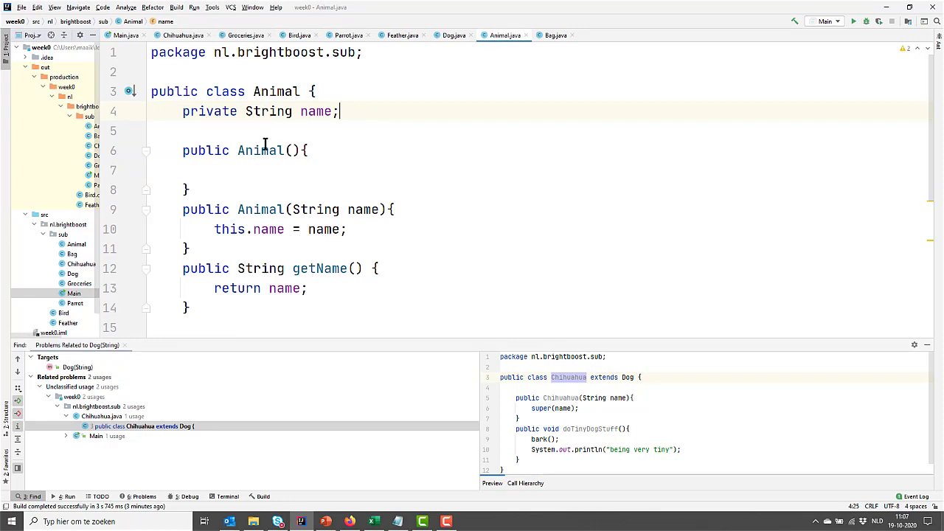
click(276, 150)
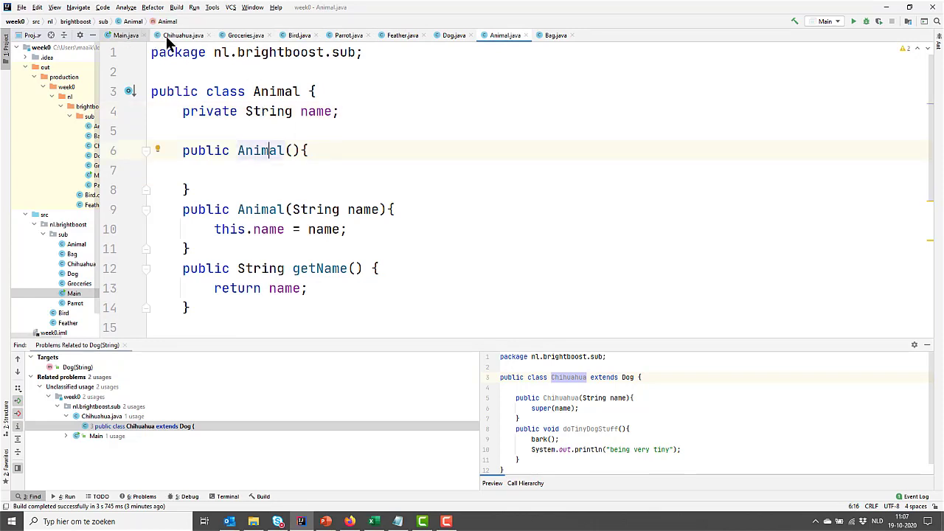
click(452, 35)
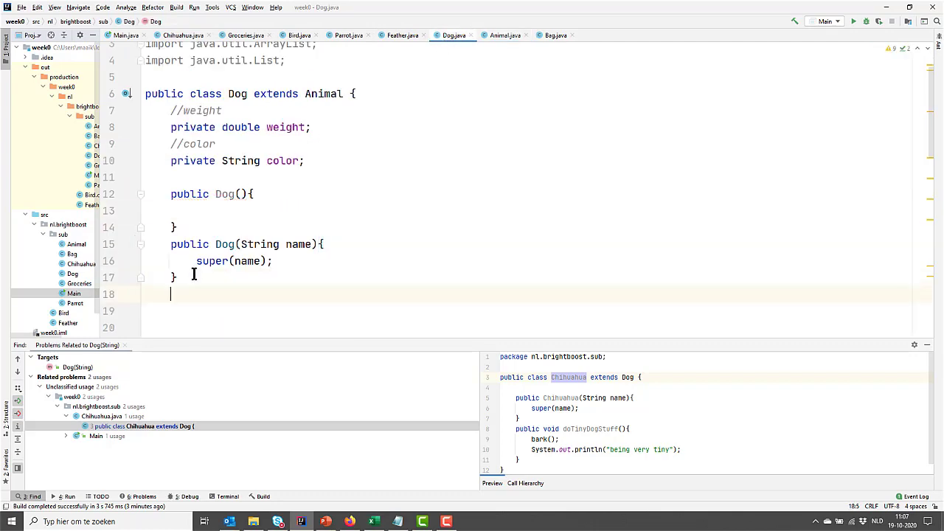
Write Dog(String name, double weight, String color) calling super(name) and assigning weight and color.
text(public Dog()
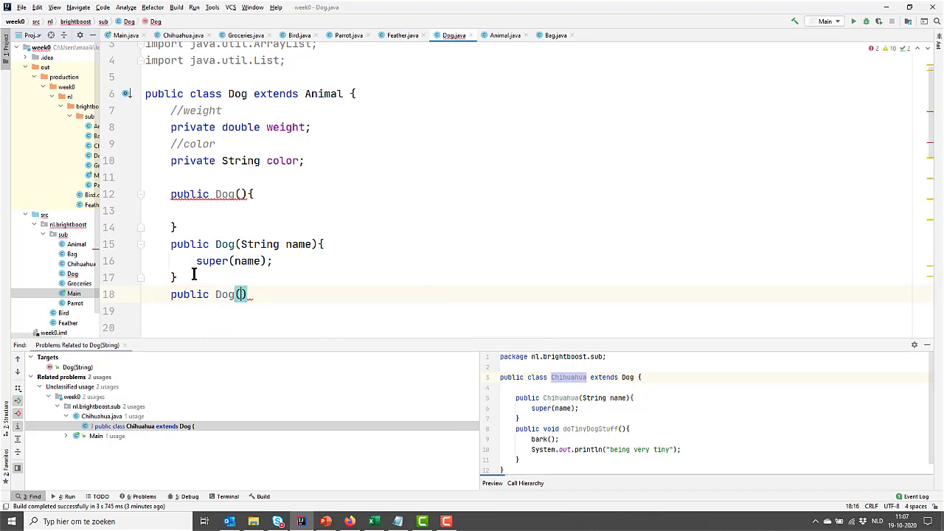
text(String)
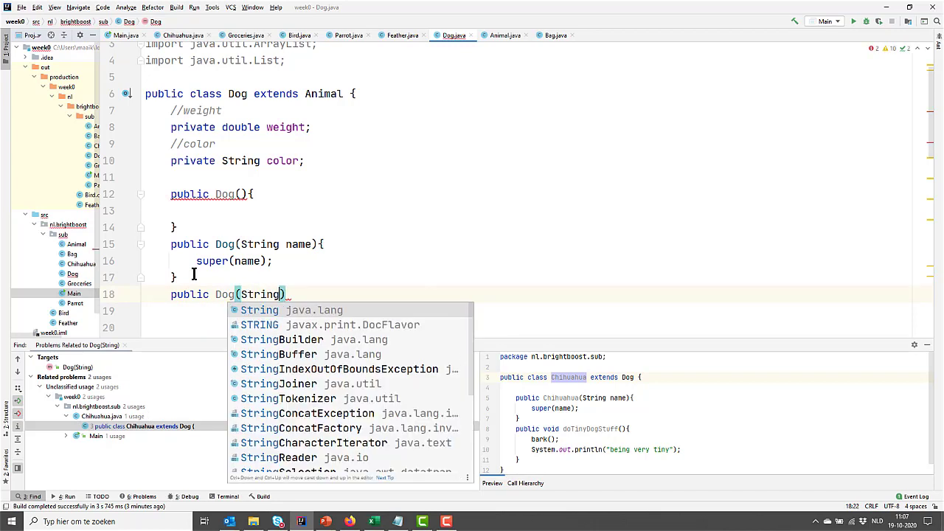
text(namm)
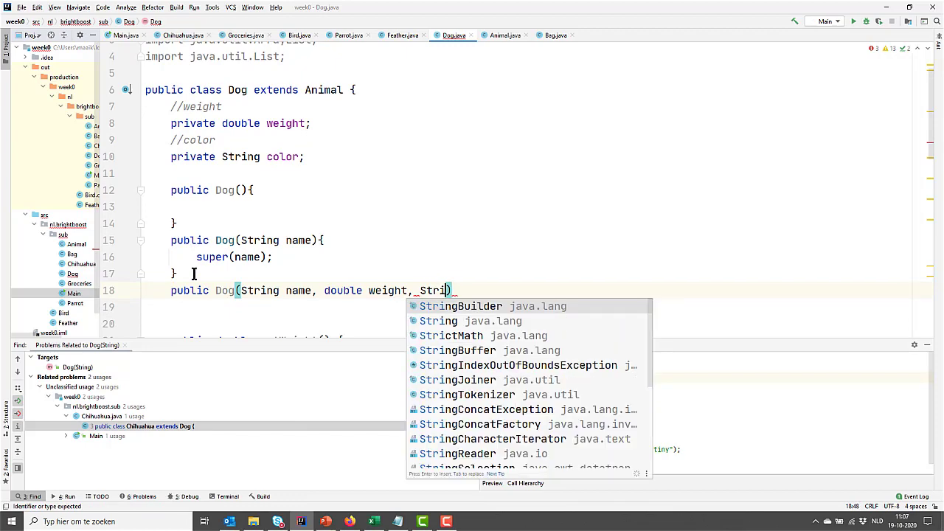
key(Enter)
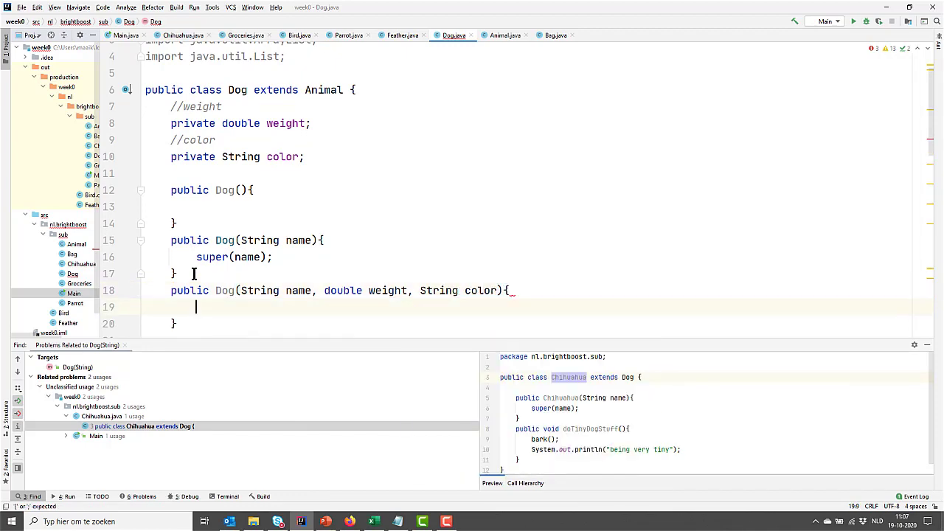
text(super)
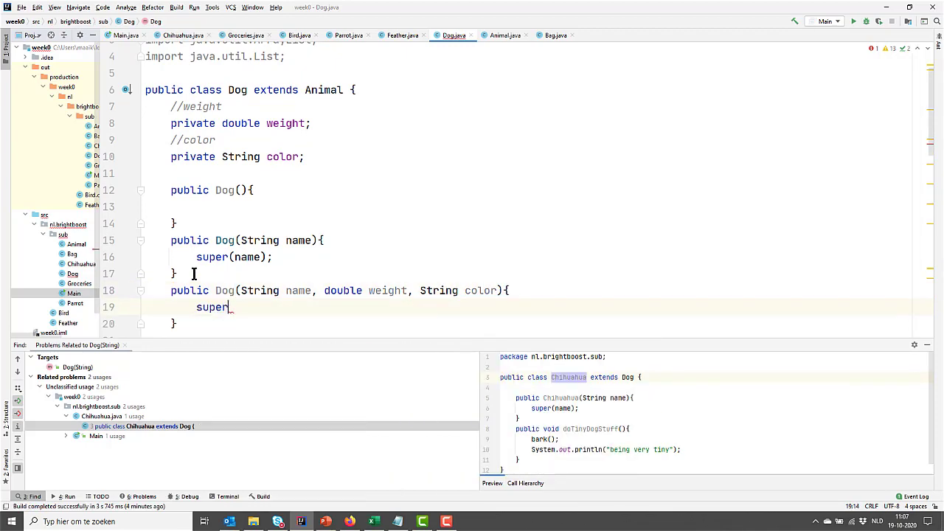
text((name);)
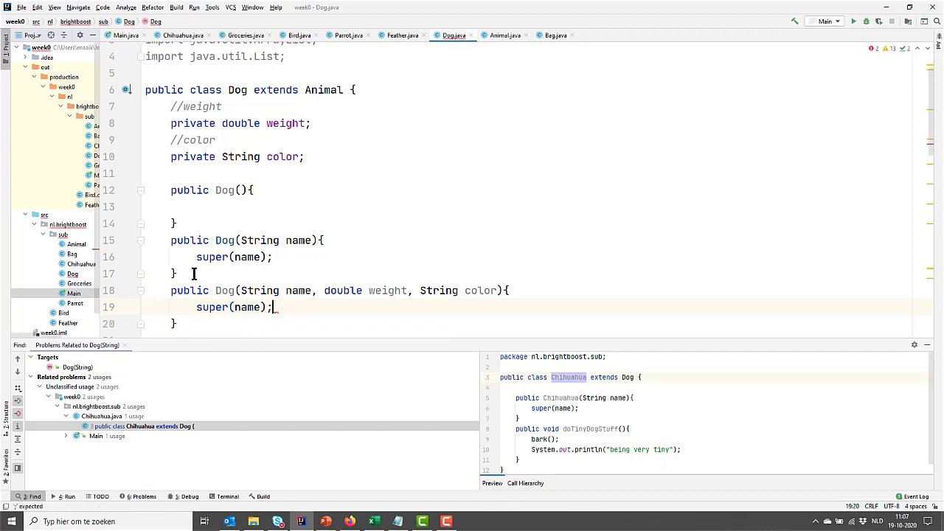
key(enter)
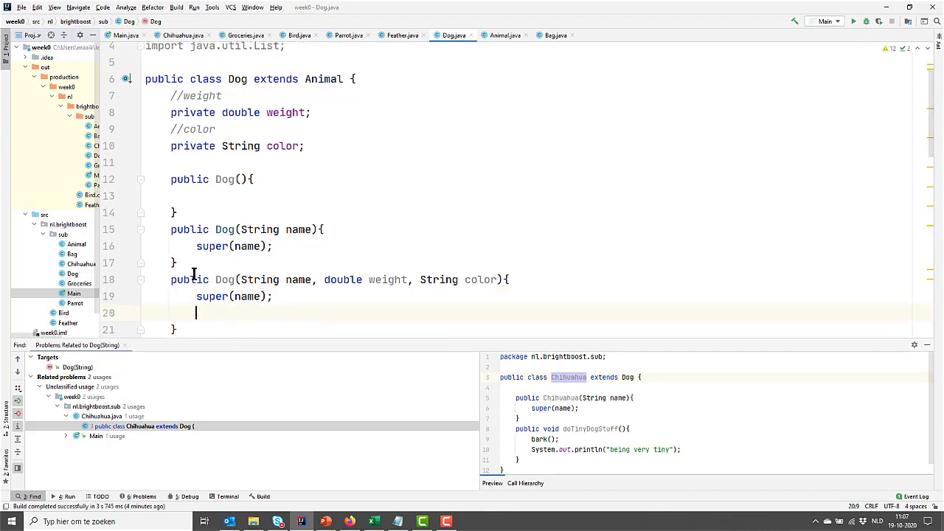
text(this.weight = weight;)
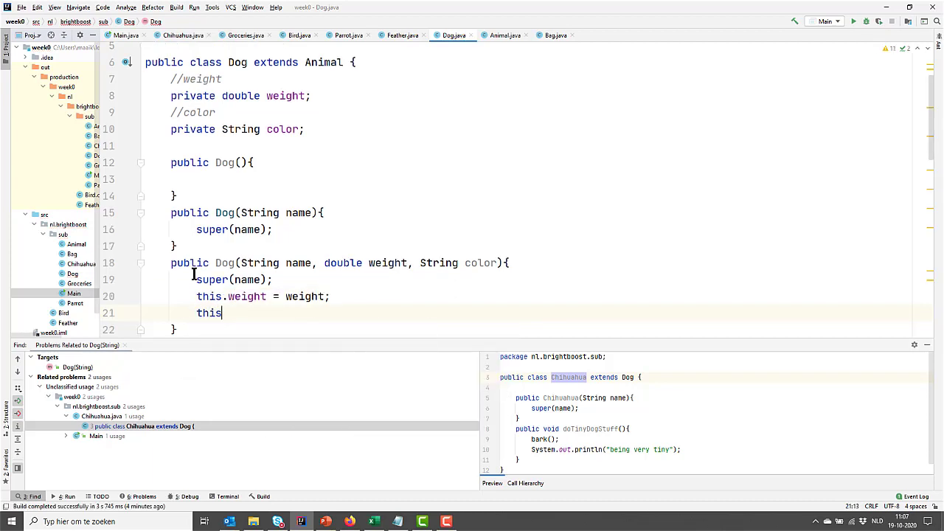
text(.color = color;)
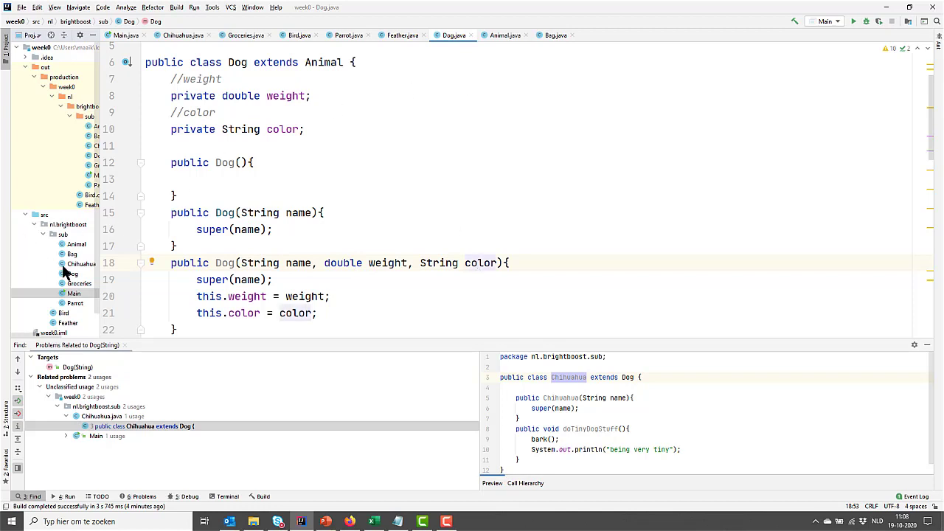
Change Main's Dog creation to new Dog("Java", 20, "black").
click(125, 36)
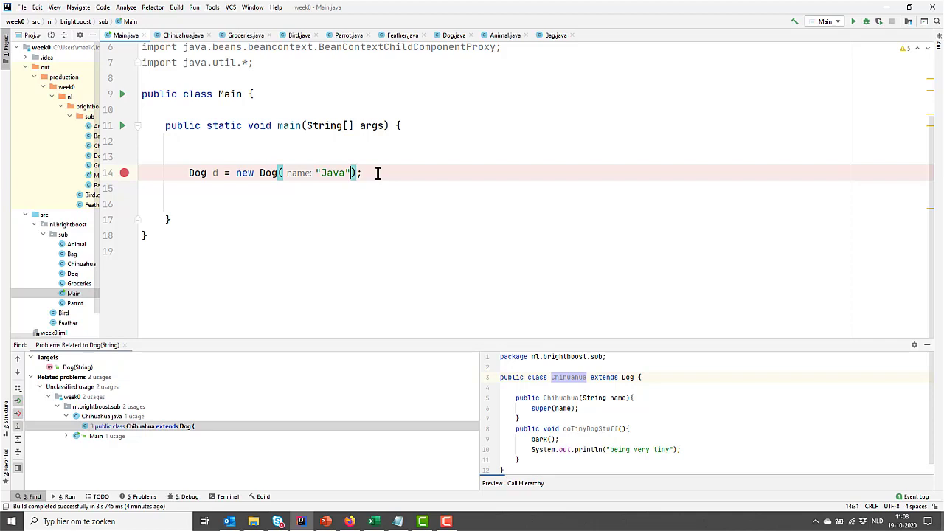
text(, color: 20)
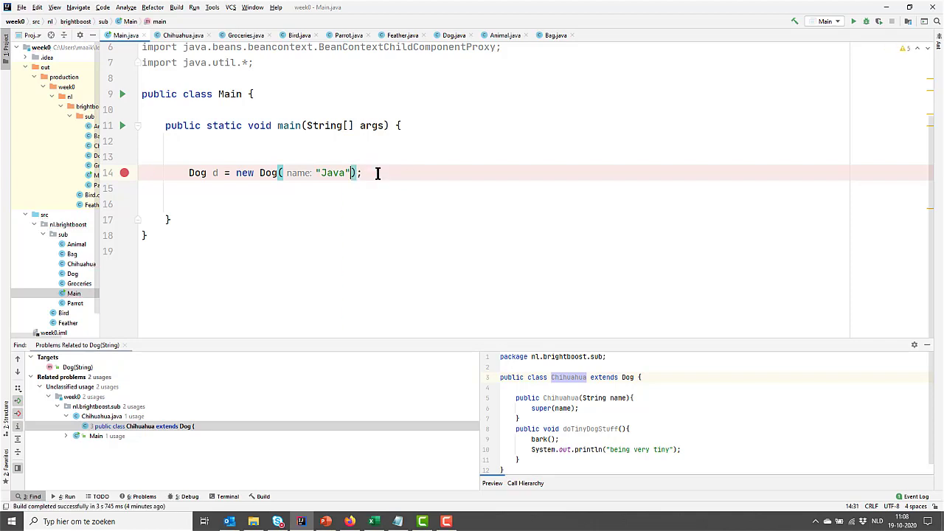
text(, ")
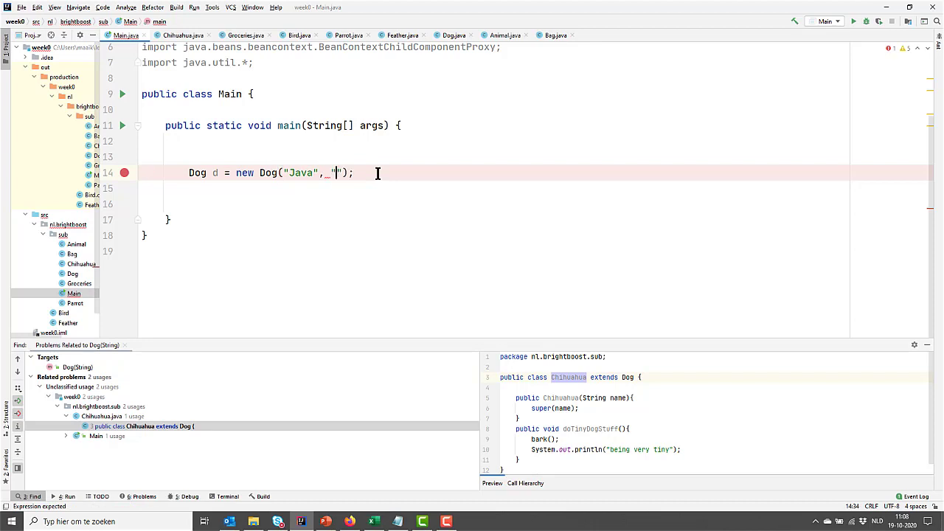
text(black)
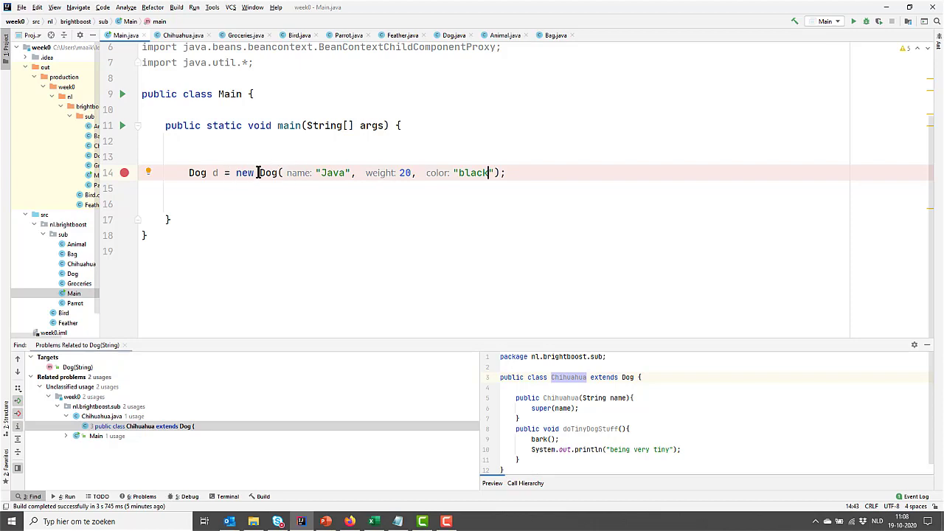
click(229, 188)
text(System.out.println();)
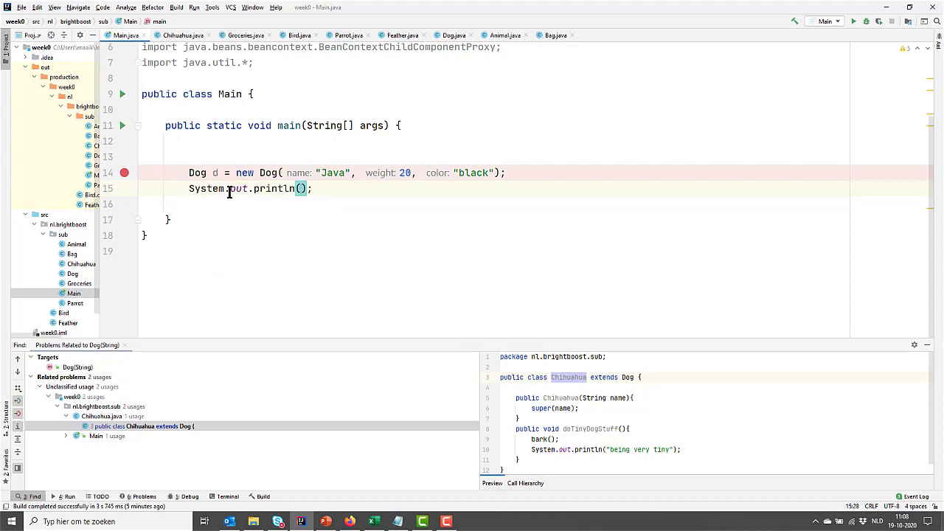
Print d's name, weight and color as "... weighs ... and has ... curly hair" and run Main.
text(d.getName()
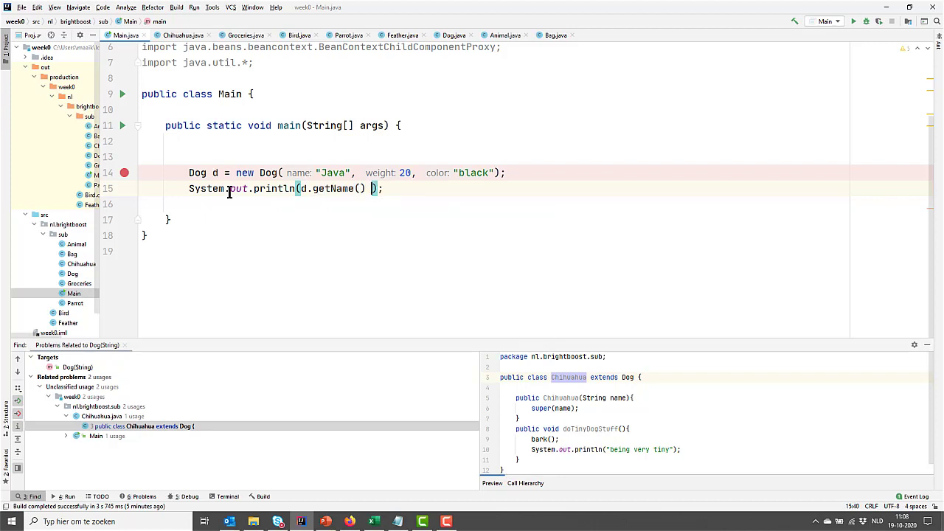
text(+ " ")
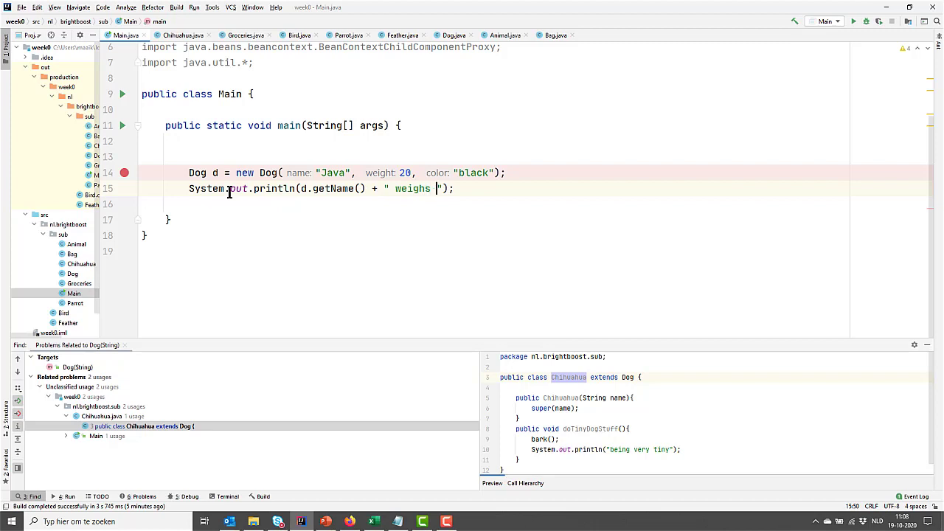
text(+)
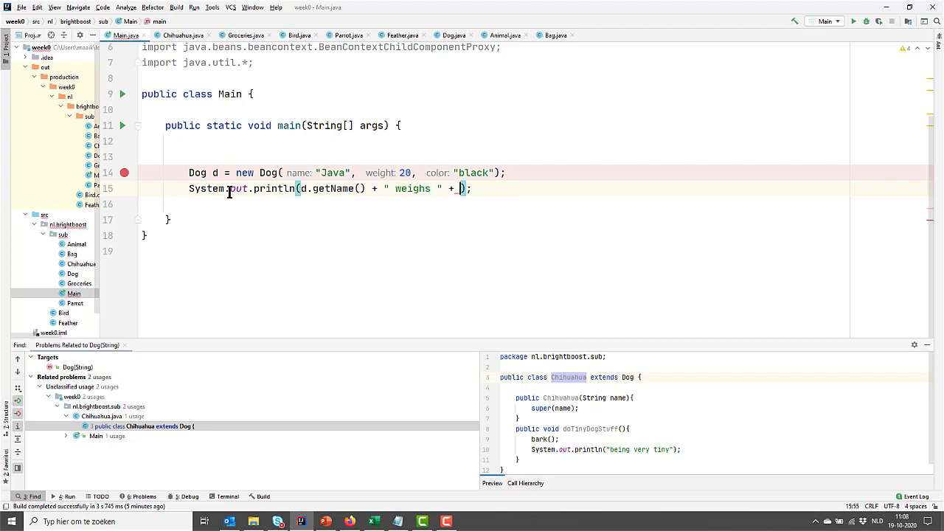
text(d.getWeight() + " and)
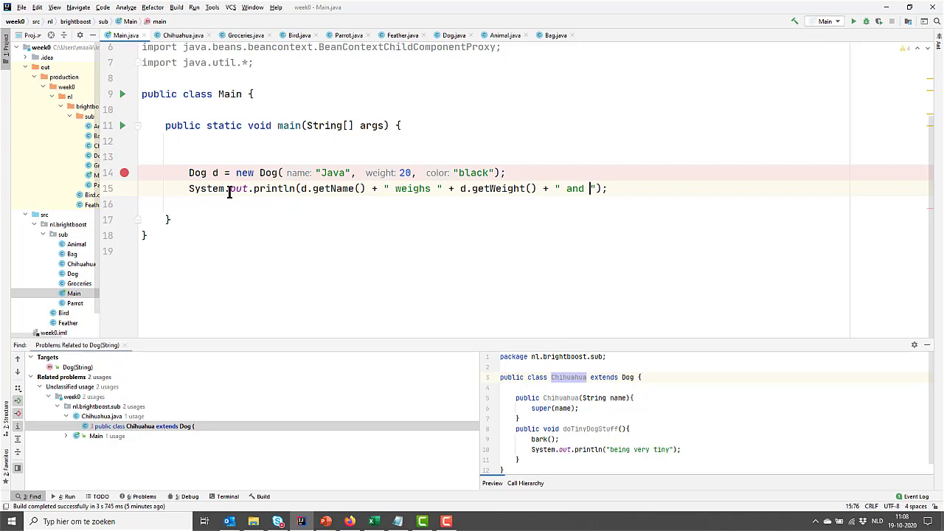
text(has)
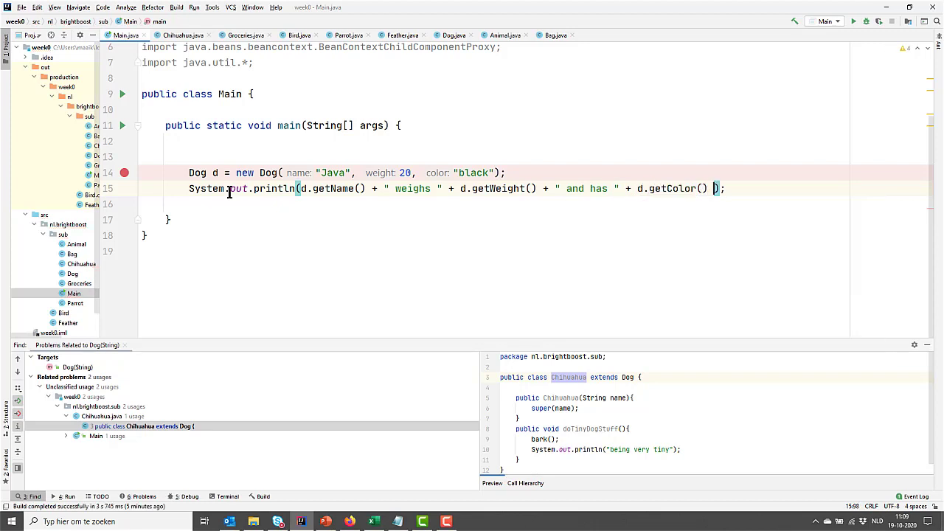
text(_ ")
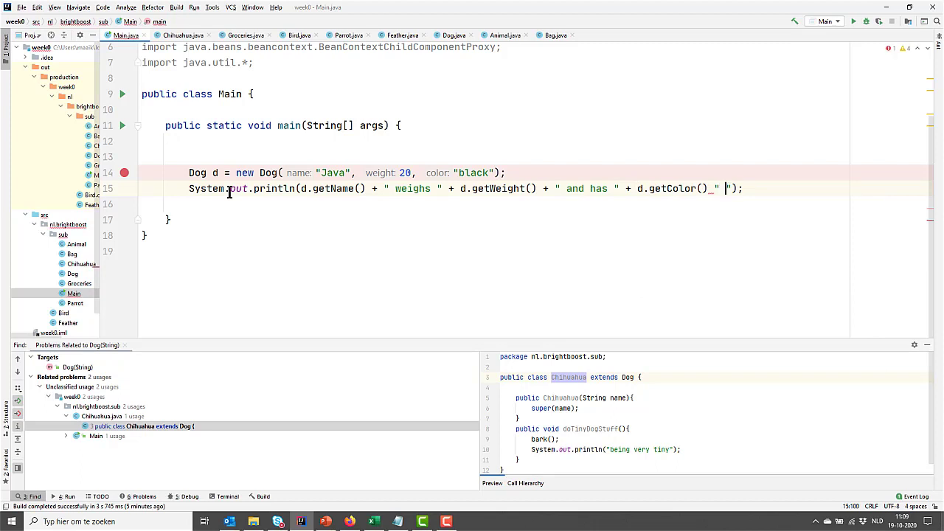
text(curly)
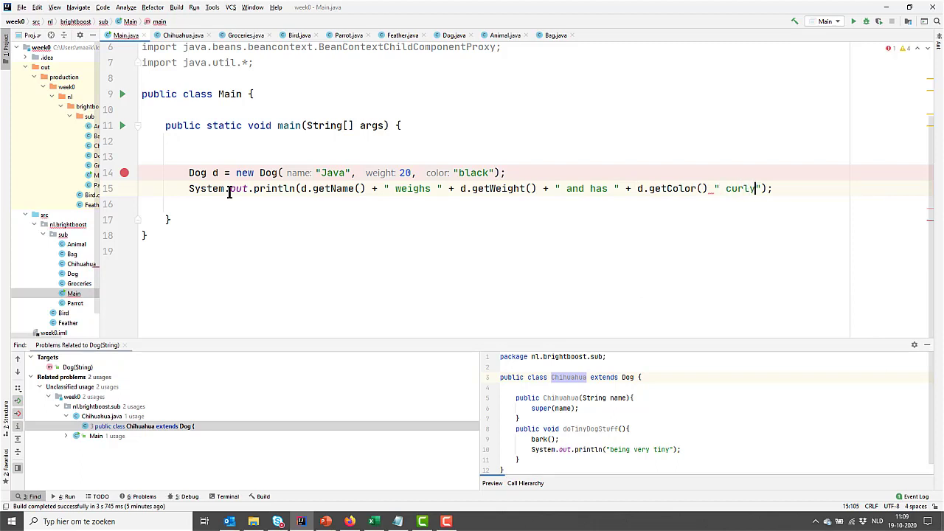
text(hair)
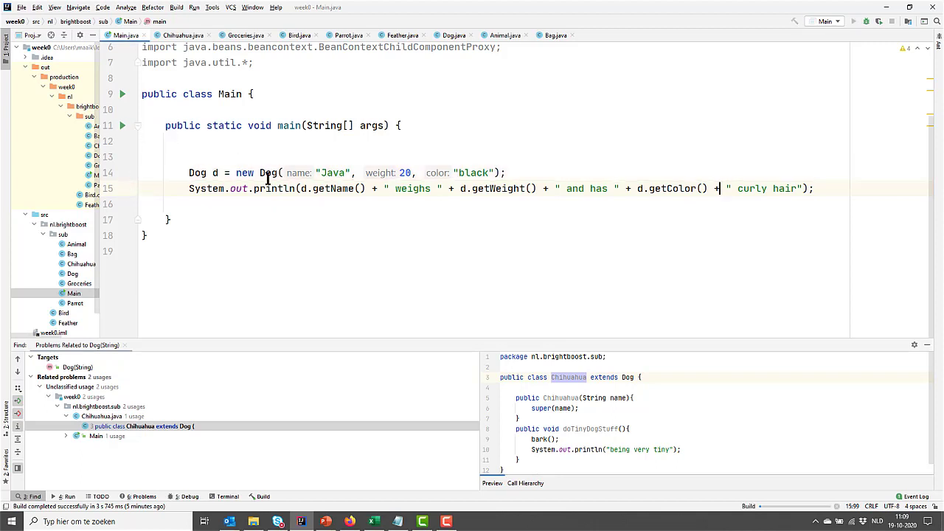
click(853, 21)
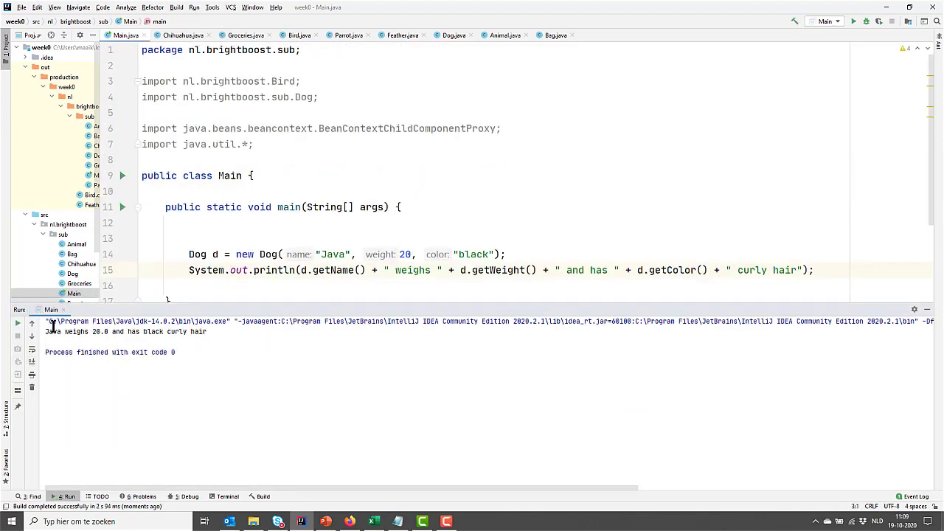